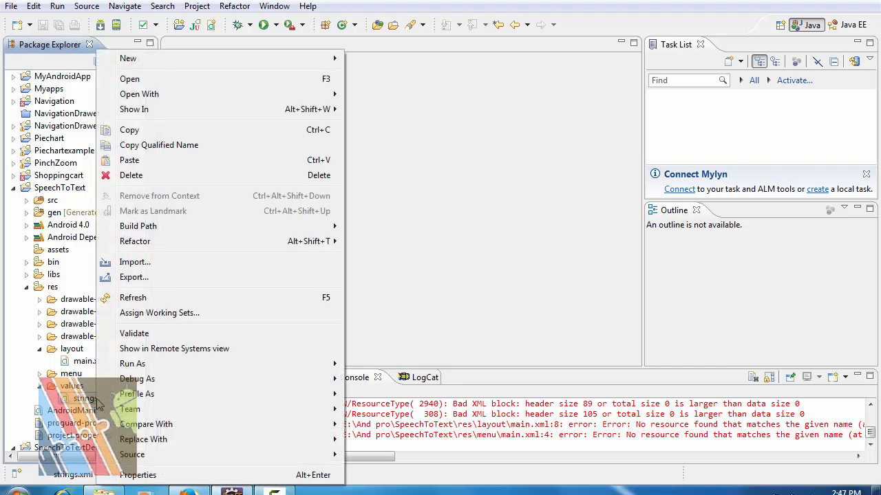
mouse_move(141, 65)
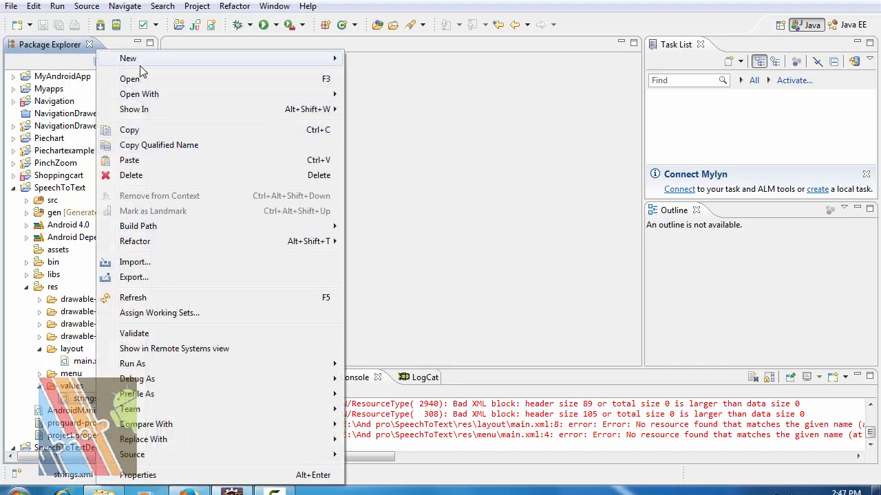
mouse_move(128, 58)
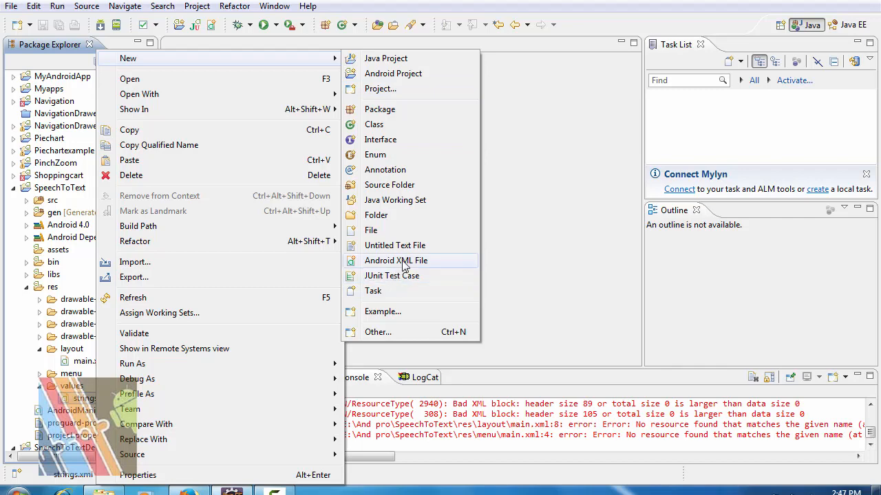
Create a new Android XML values file named styles.xml in the SpeechToText project
click(396, 261)
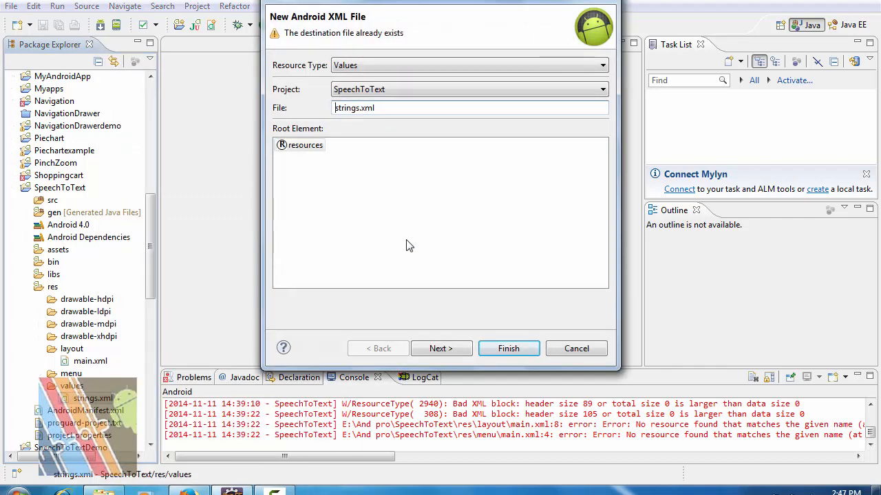
text(styles.xml)
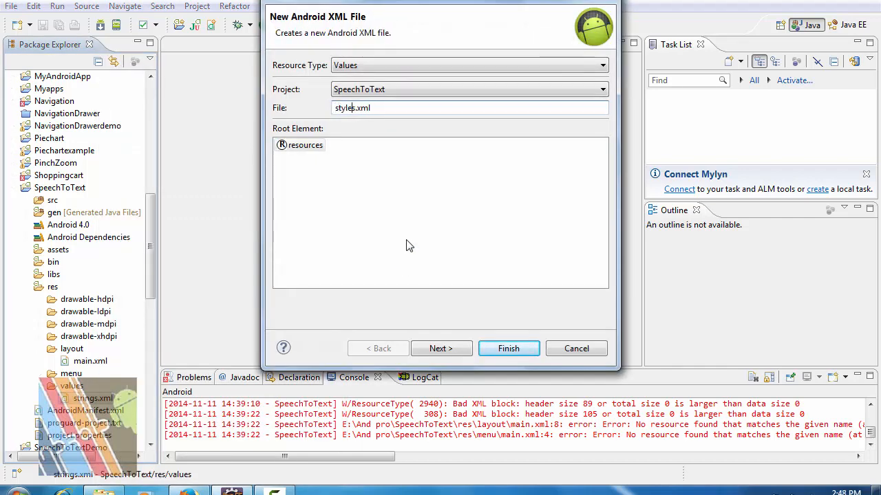
click(508, 348)
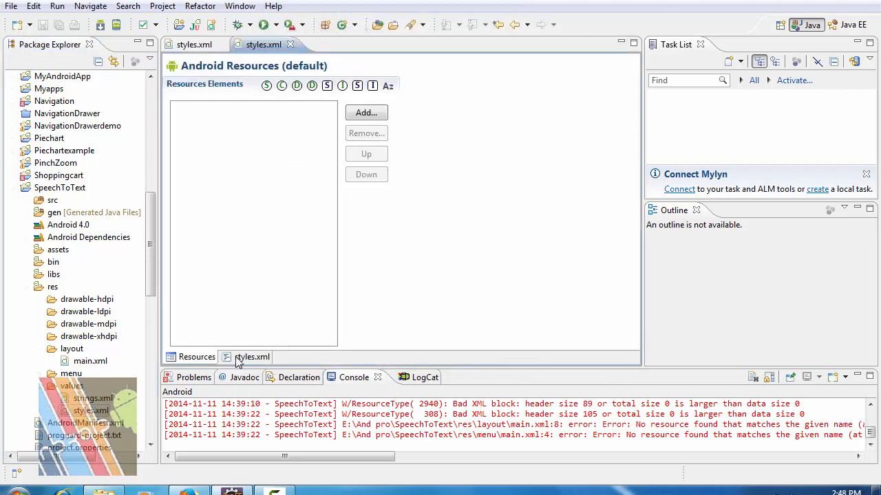
In the styles.xml source, add an AppTheme style with parent android:Theme.Light
click(252, 357)
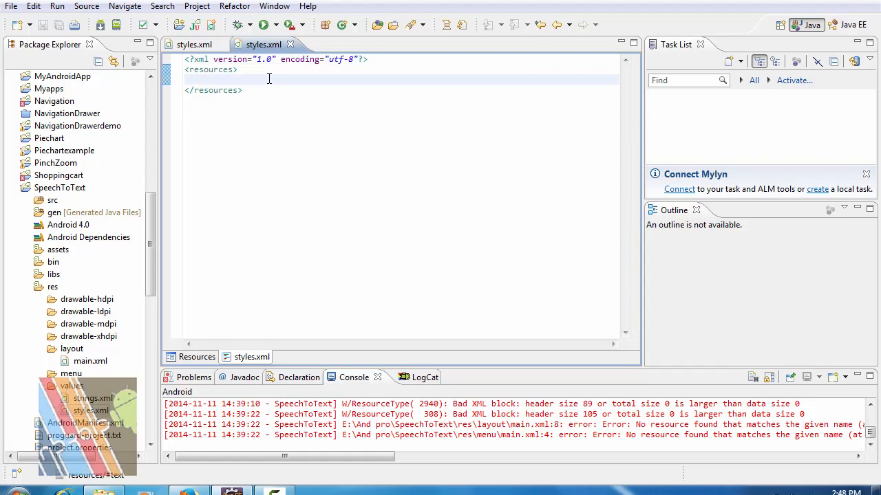
text(<style)
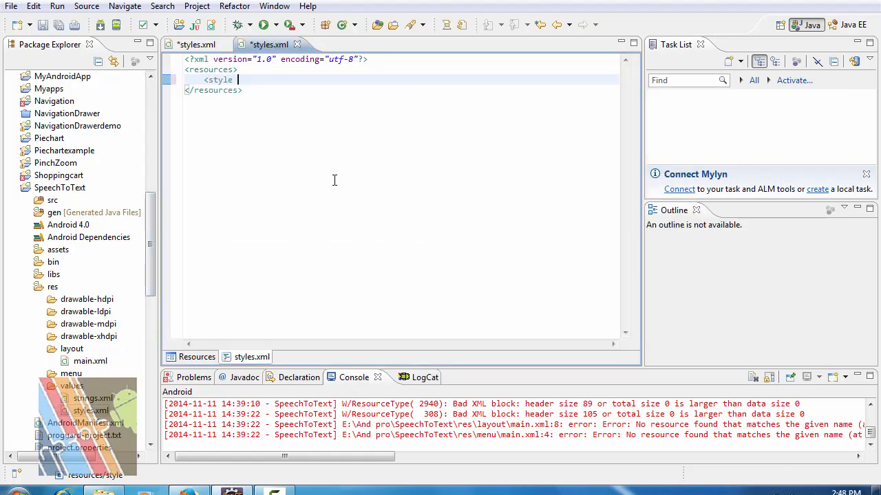
text(nam)
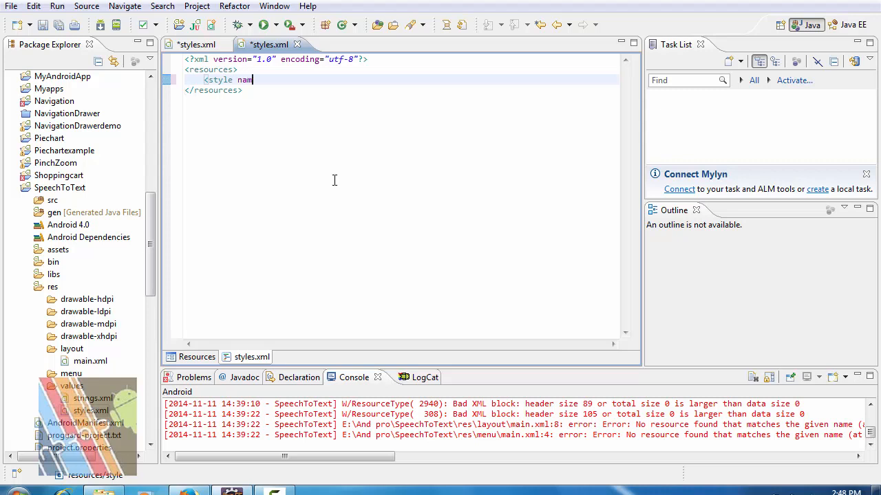
text(e =)
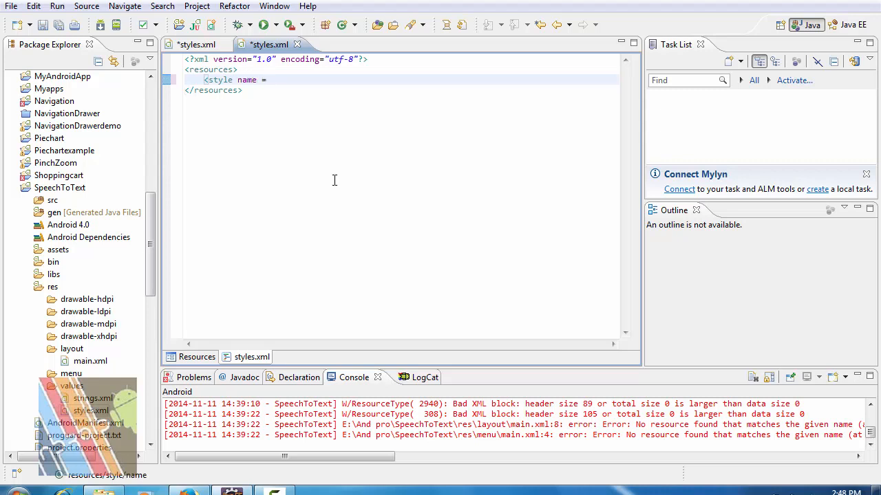
text(")
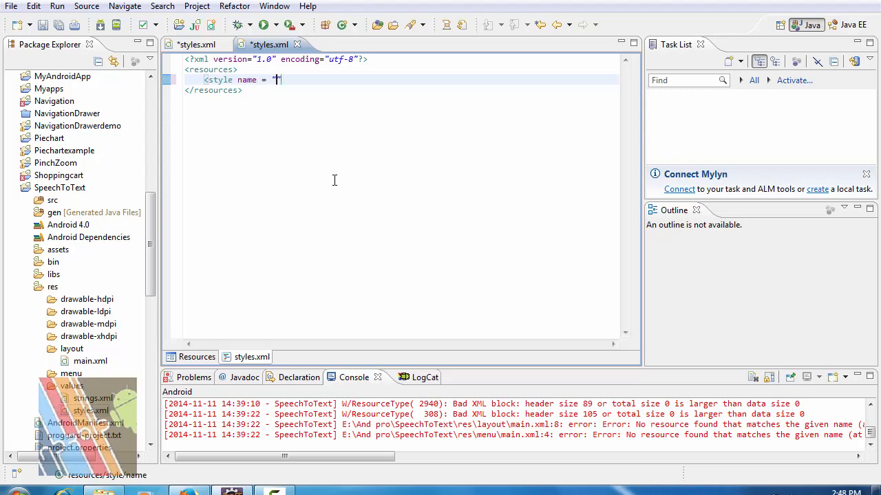
text(Apptheme" parent)
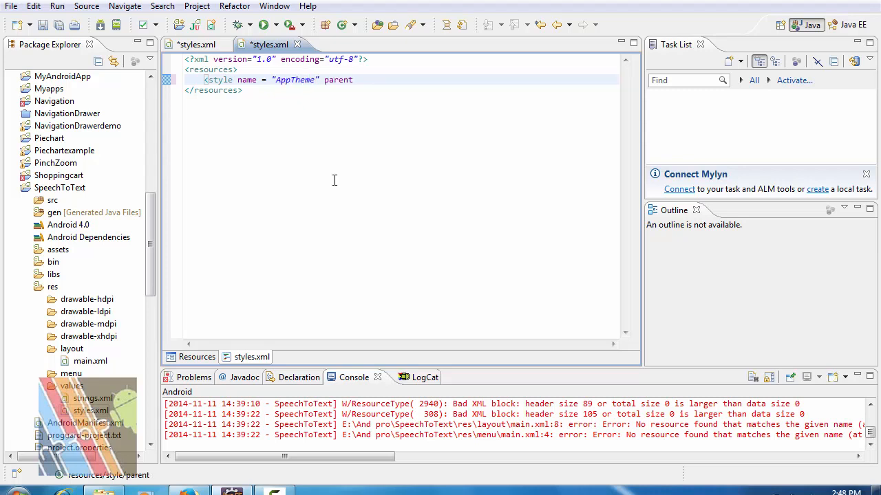
text(=)
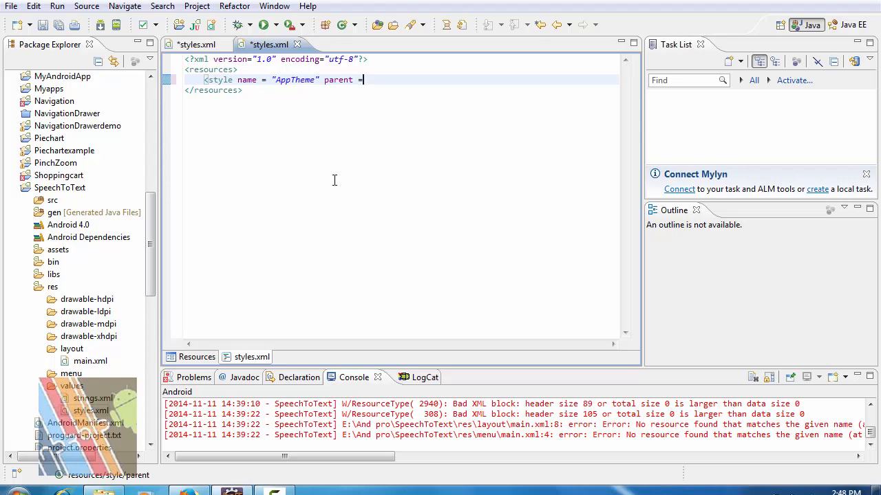
text("")
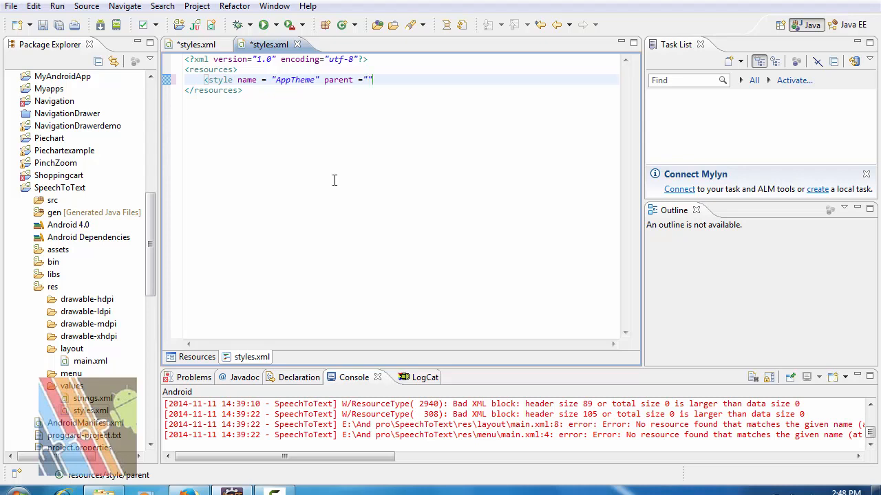
text(android)
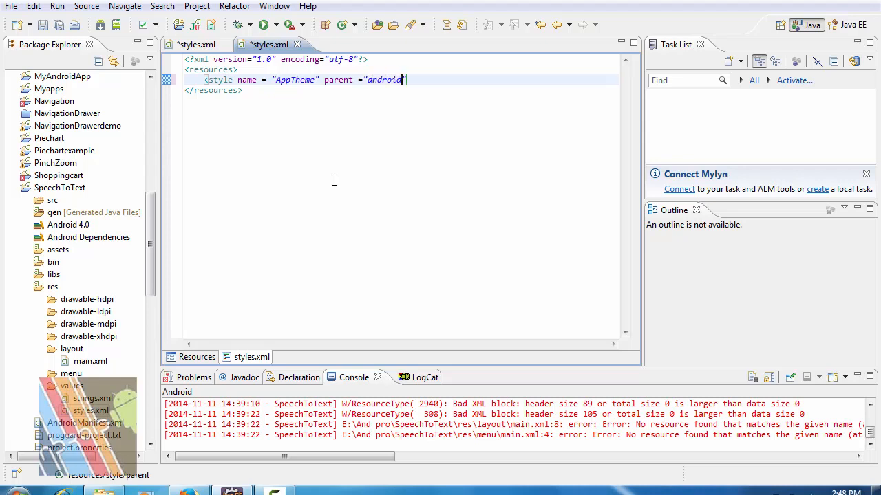
text(:Theme)
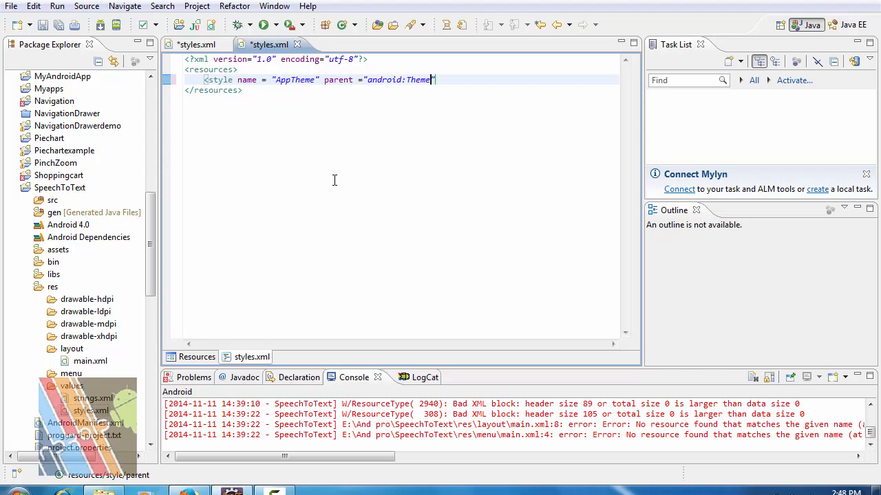
text(.Light)
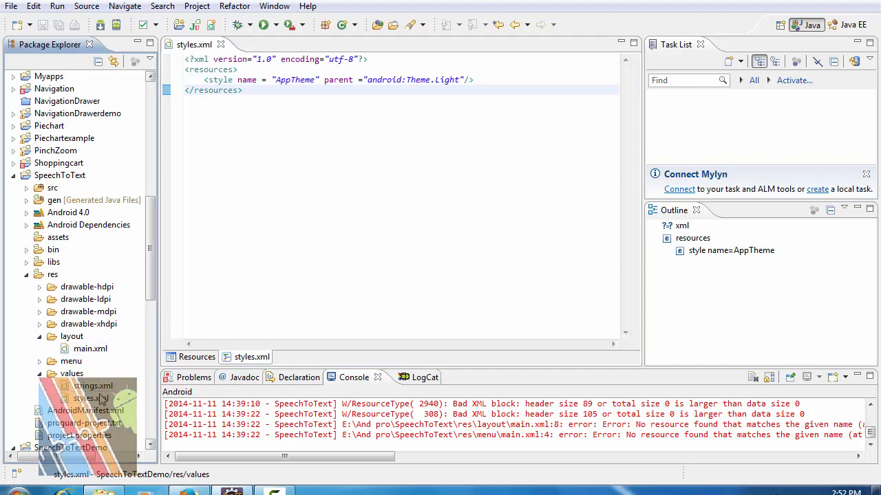
Create a new Android XML file named dimens.xml in res/values
right_click(83, 399)
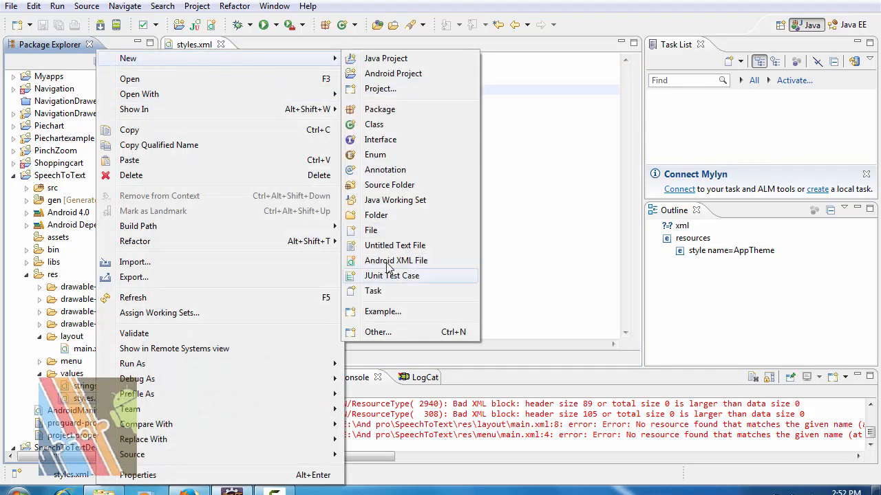
click(395, 260)
text(dimens.xml)
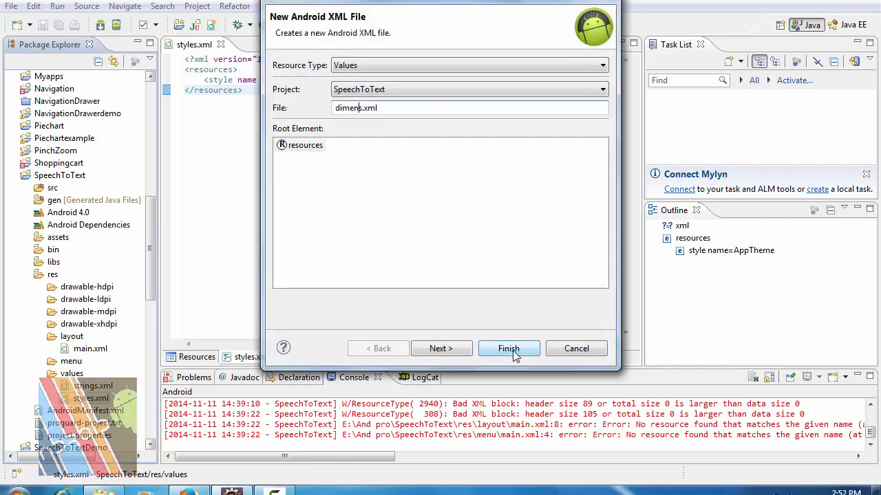
click(508, 348)
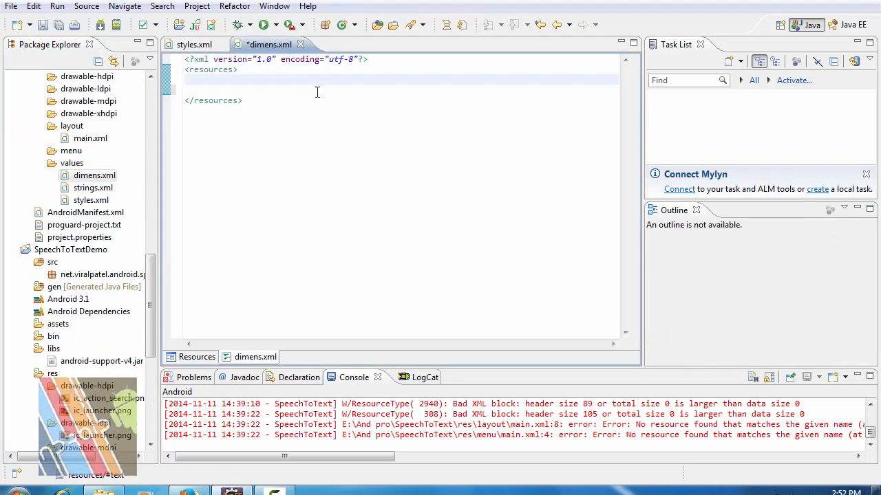
Add dimen entries padding_small 8dp, padding_medium 8dp and padding_large 16dp to dimens.xml
text(<dime)
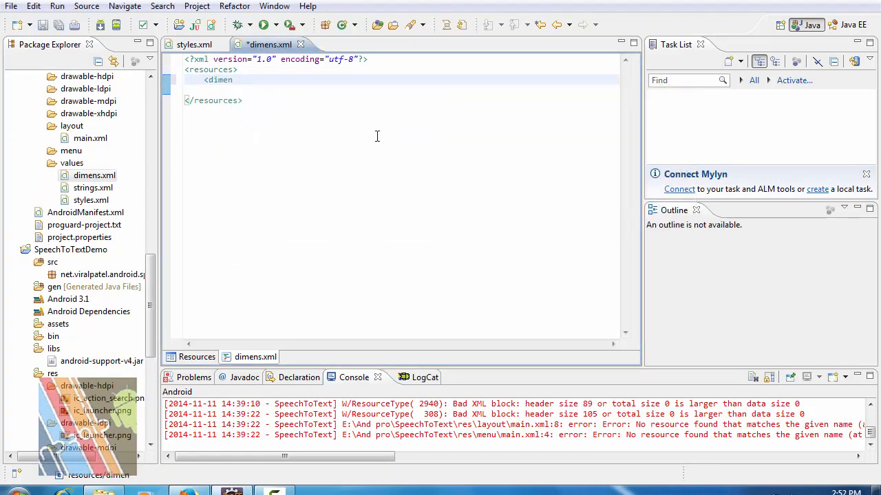
text(na)
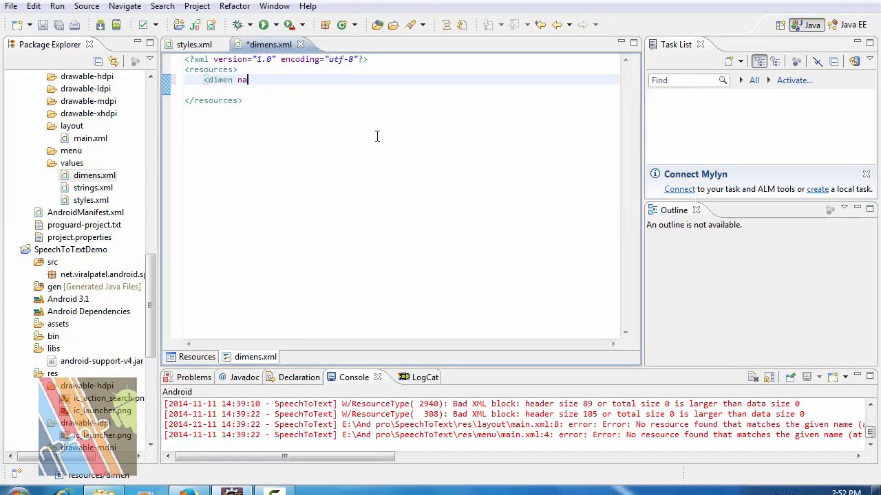
text(me)
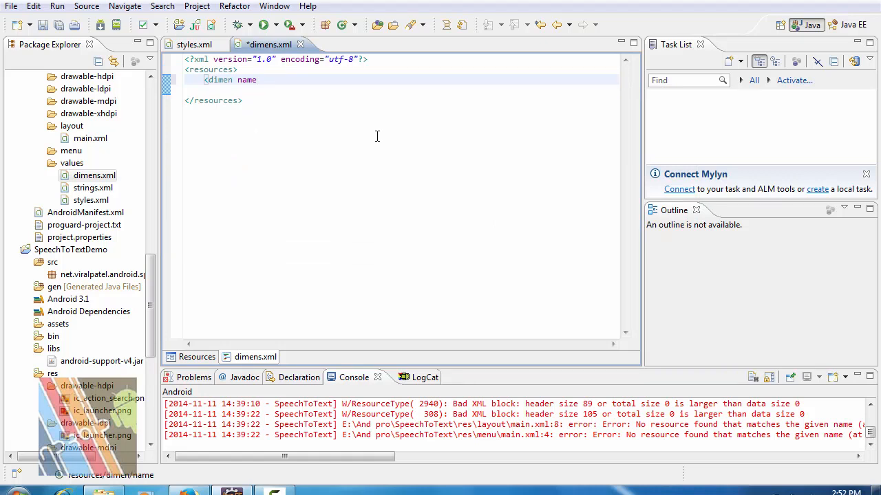
text(="padding)
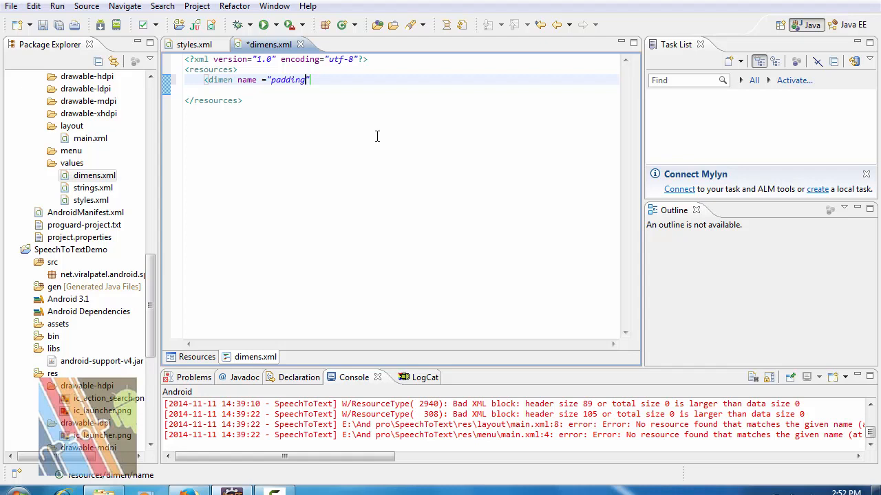
text(_)
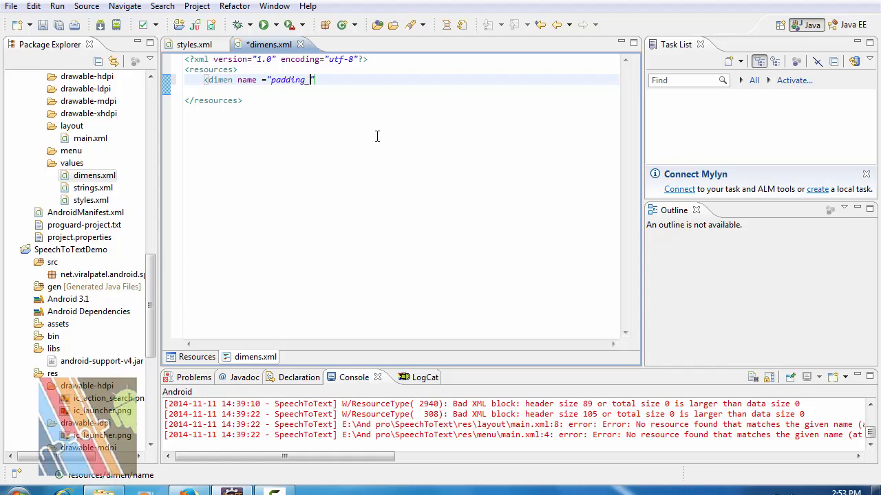
text(small")
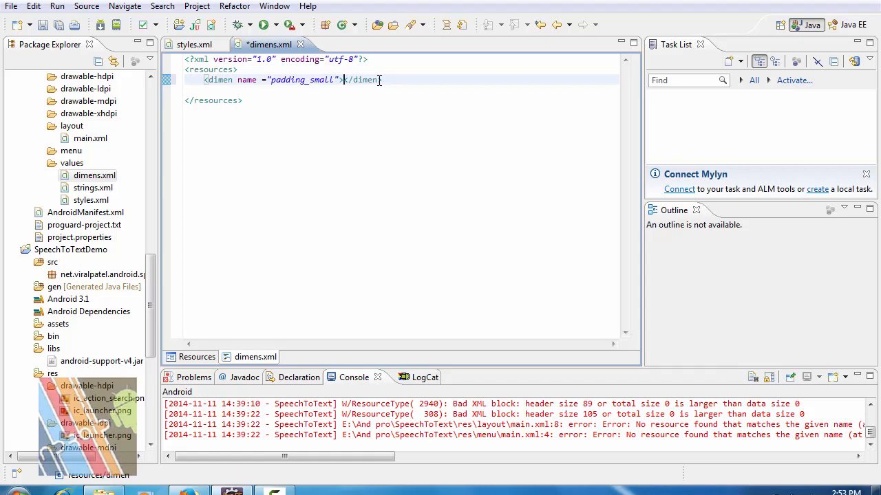
text(8dp)
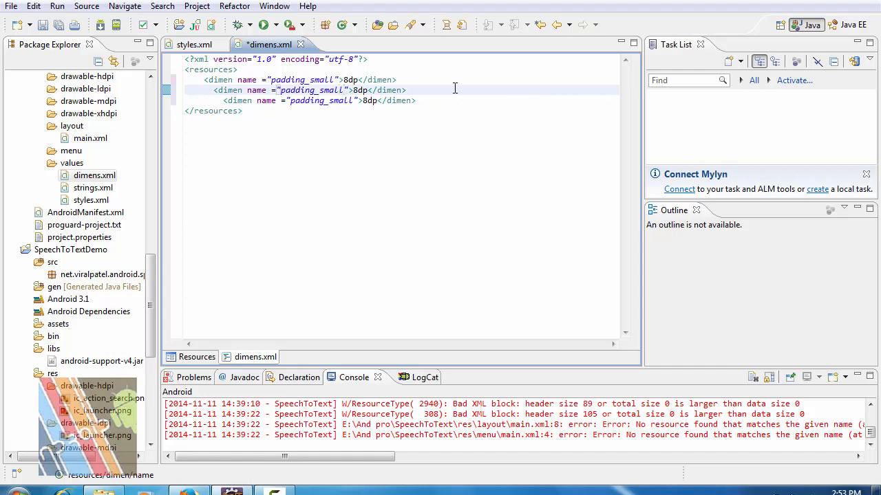
key(BackSpace)
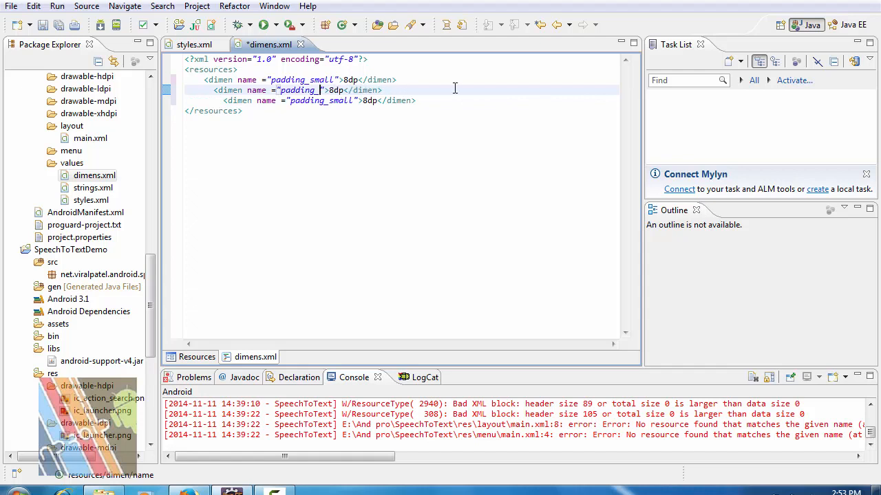
text(medium)
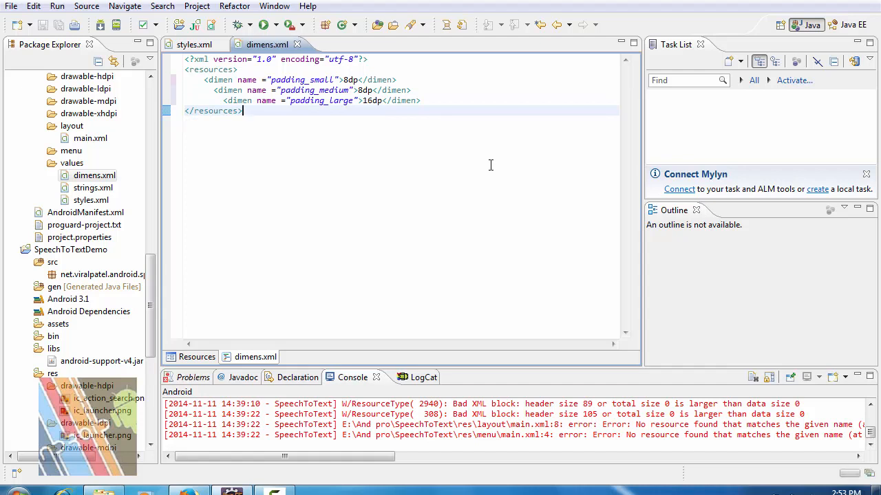
Close dimens.xml, expand the drawable folders and inspect the ic_action_search.png icons
click(193, 44)
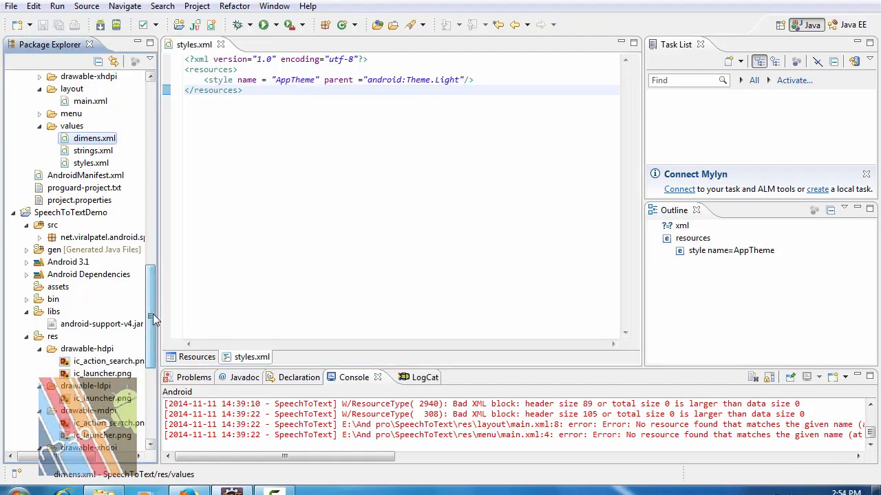
scroll(down, 3)
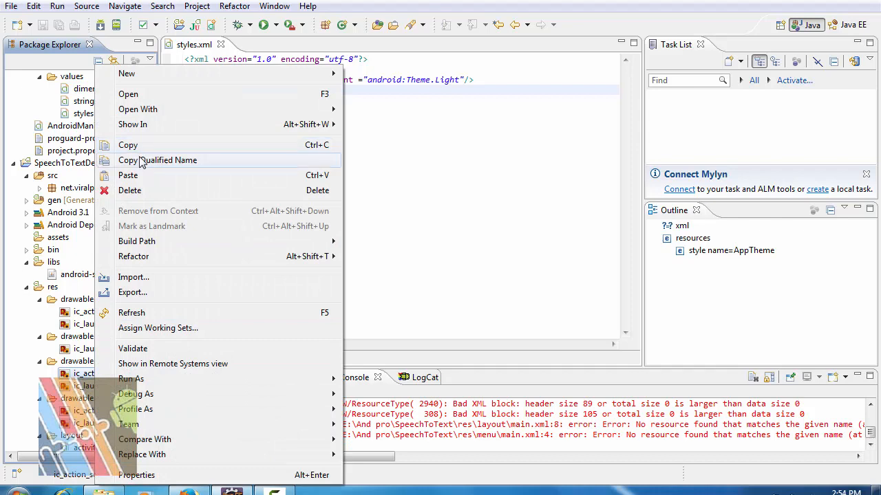
click(171, 304)
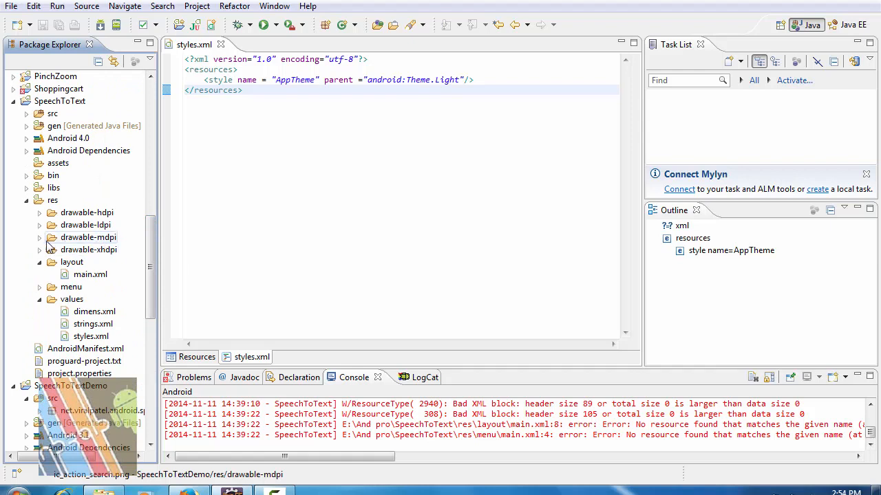
click(39, 237)
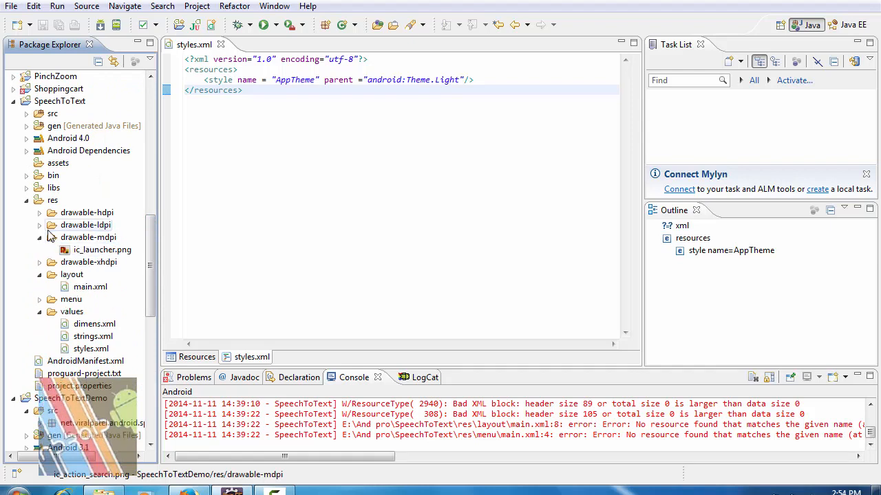
right_click(88, 236)
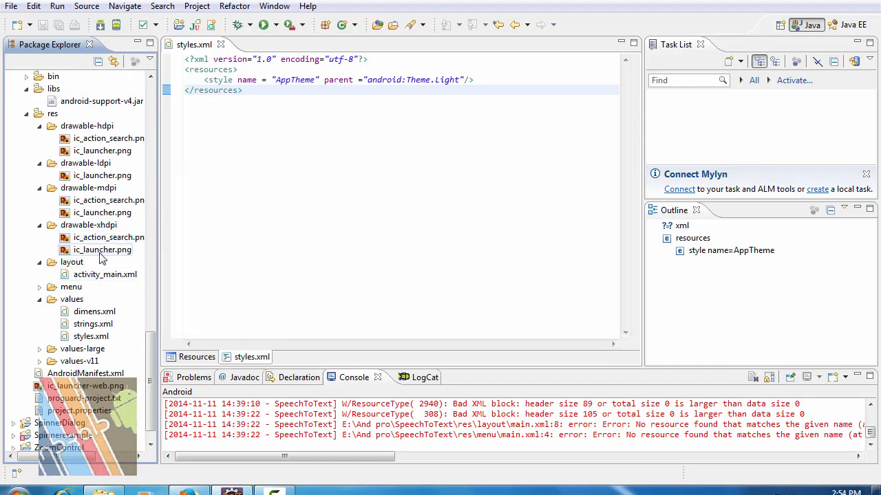
click(108, 238)
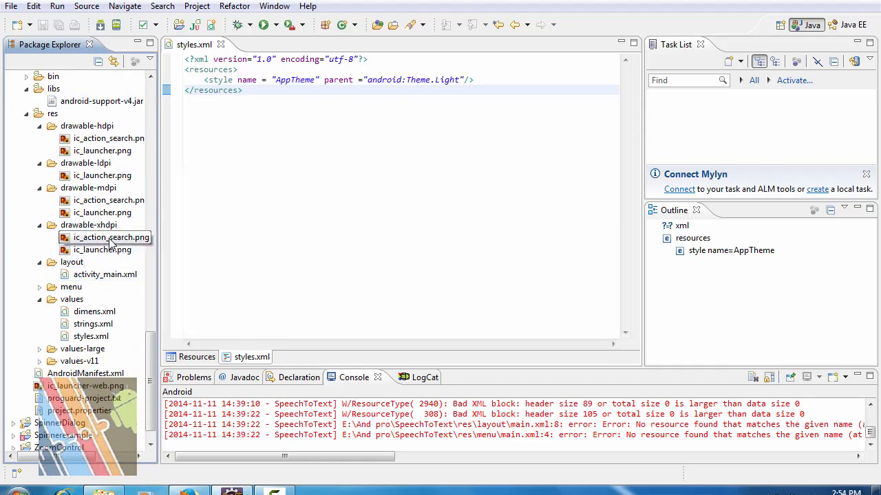
right_click(109, 238)
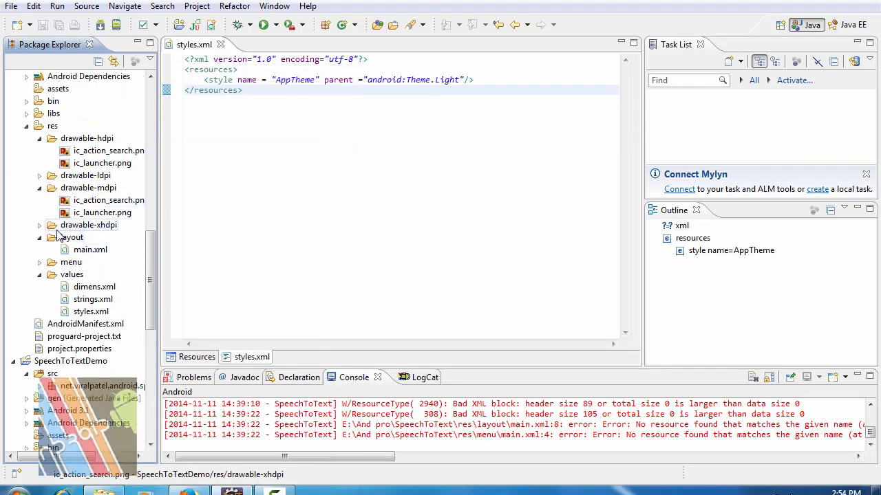
right_click(88, 225)
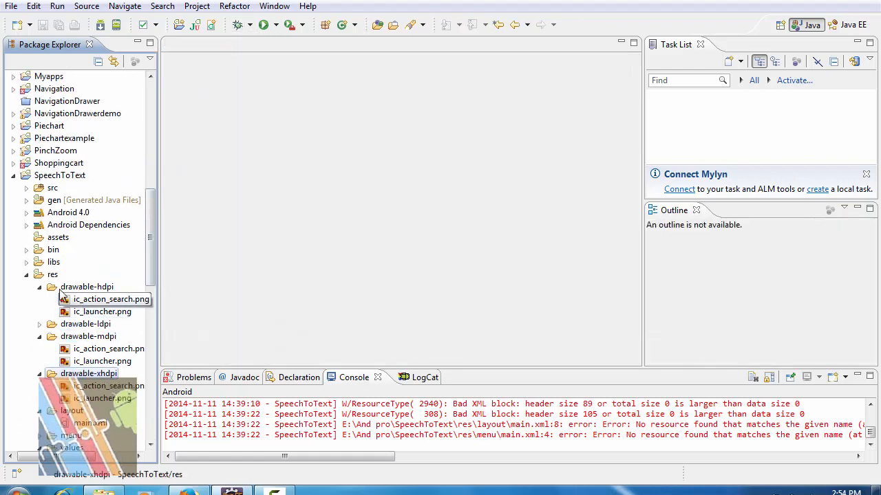
click(26, 188)
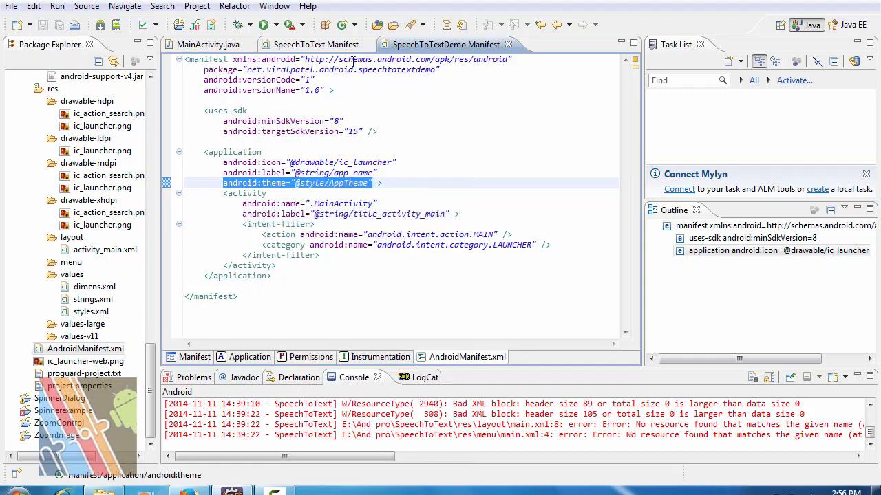
click(315, 44)
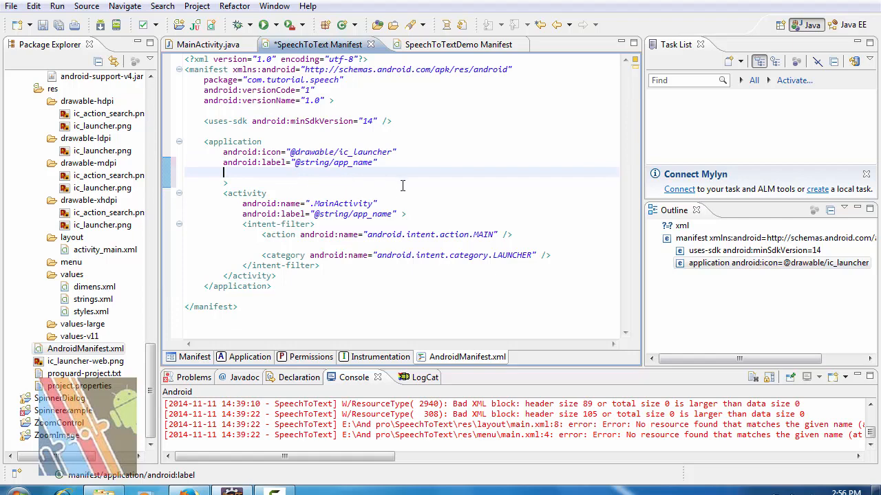
text(android:theme="@style/AppTheme")
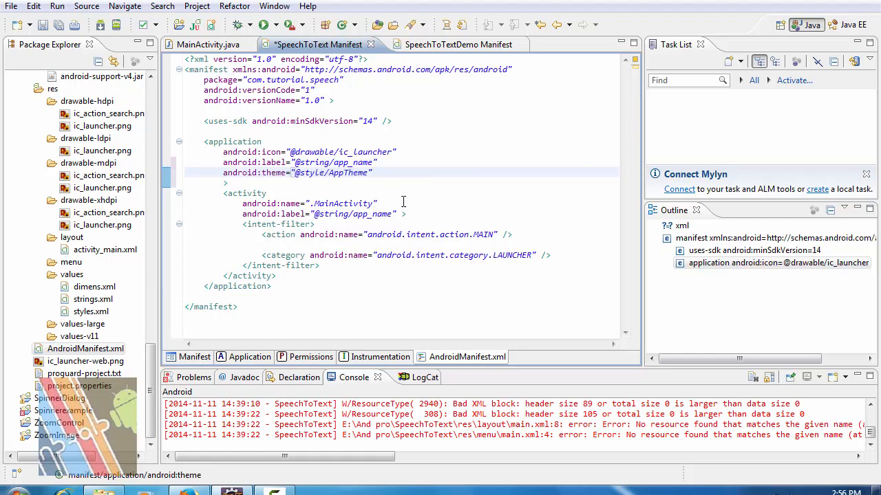
click(457, 44)
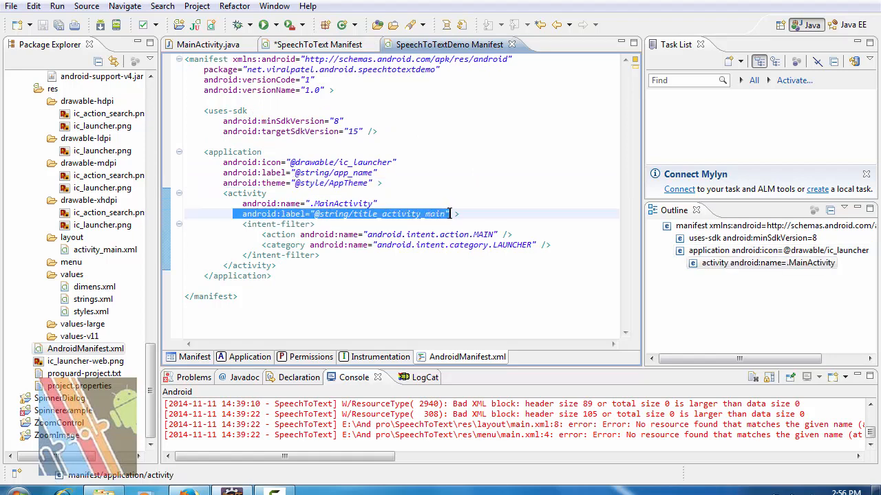
right_click(344, 213)
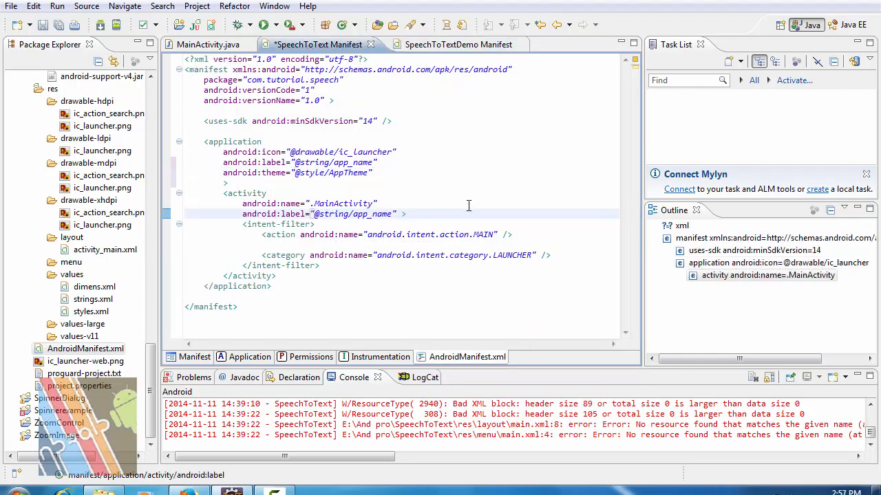
Declare a protected static final int SPEECH = 1 constant in MainActivity
click(208, 44)
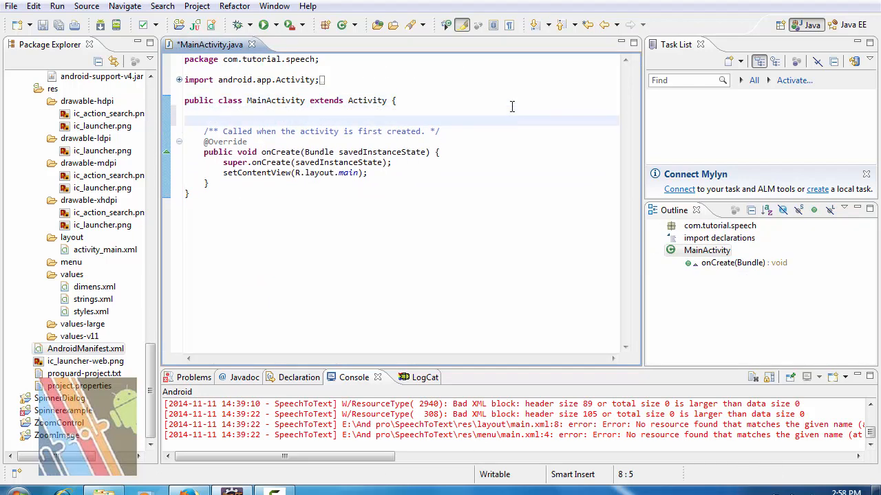
text(protected)
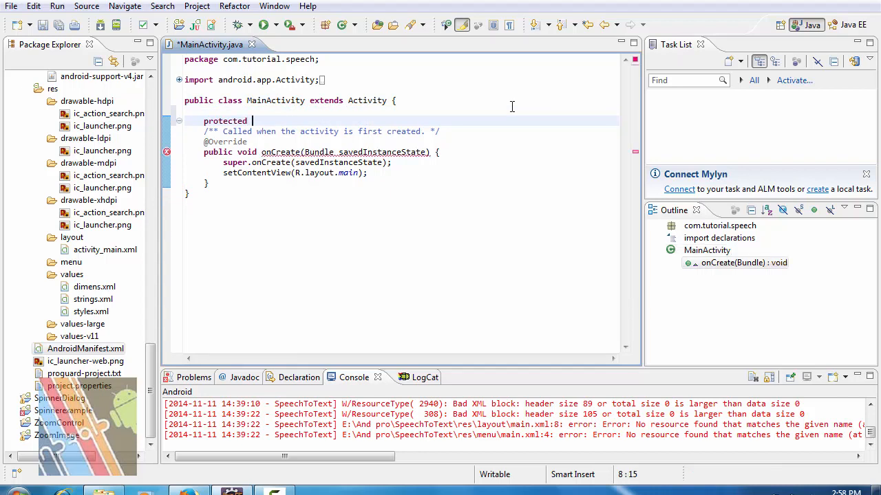
text(static)
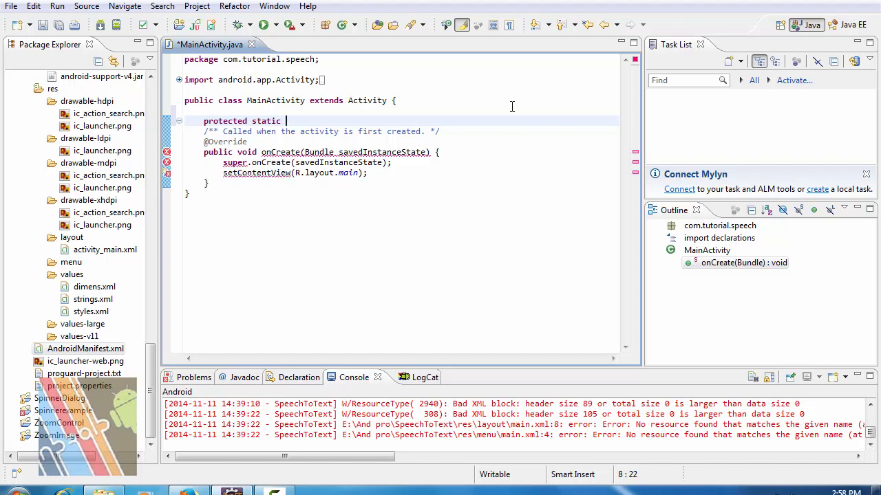
text(final)
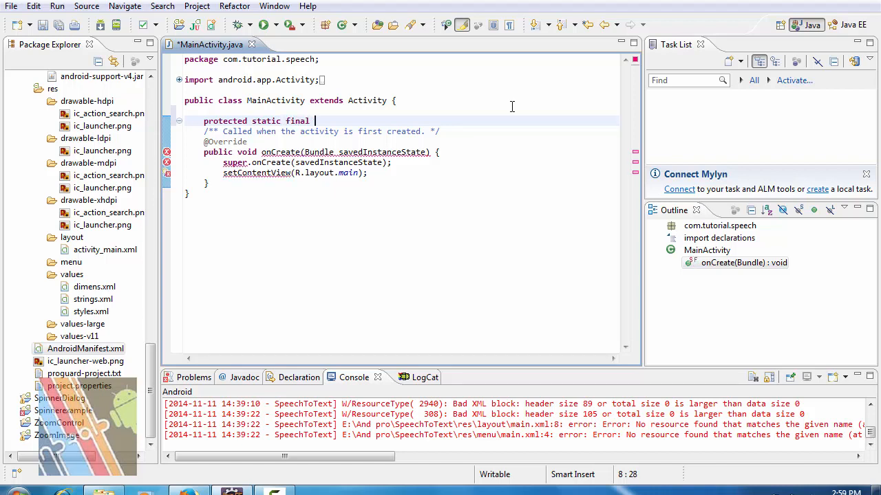
text(int)
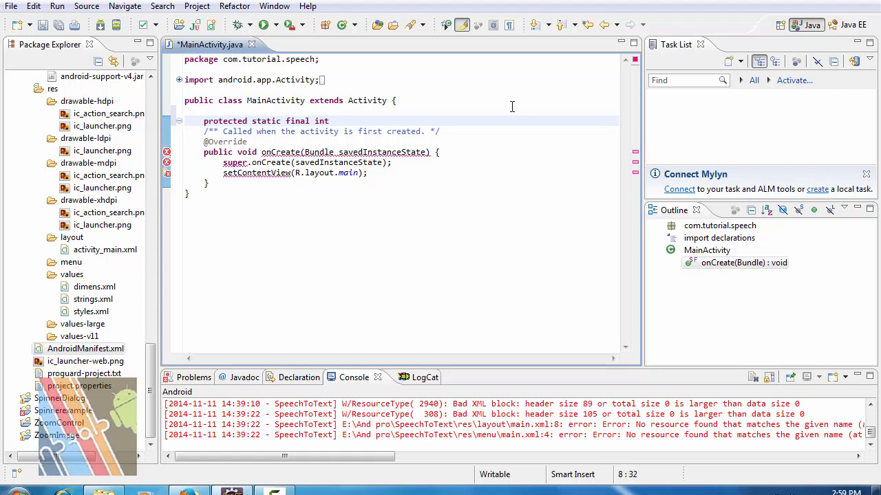
text(SPEE)
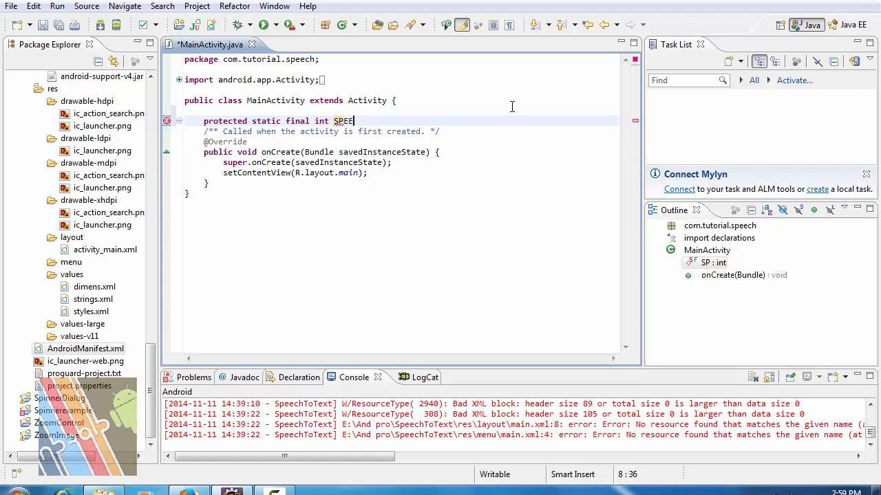
text(CH)
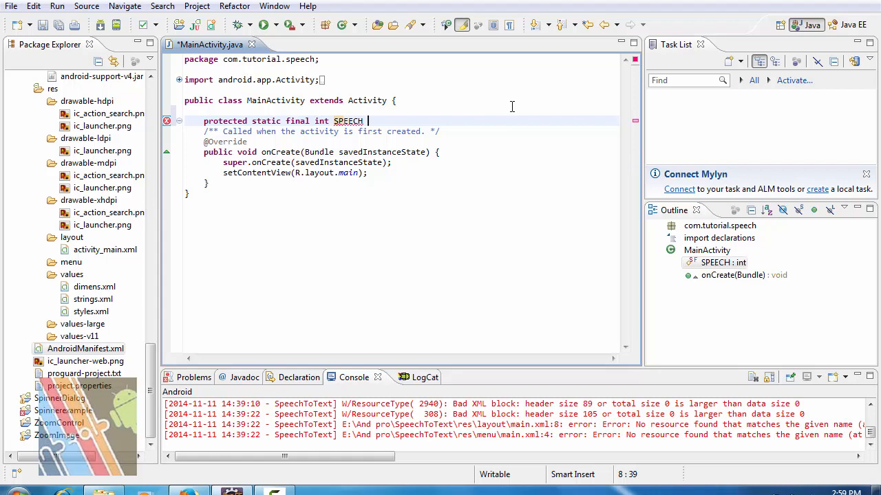
text(=1;)
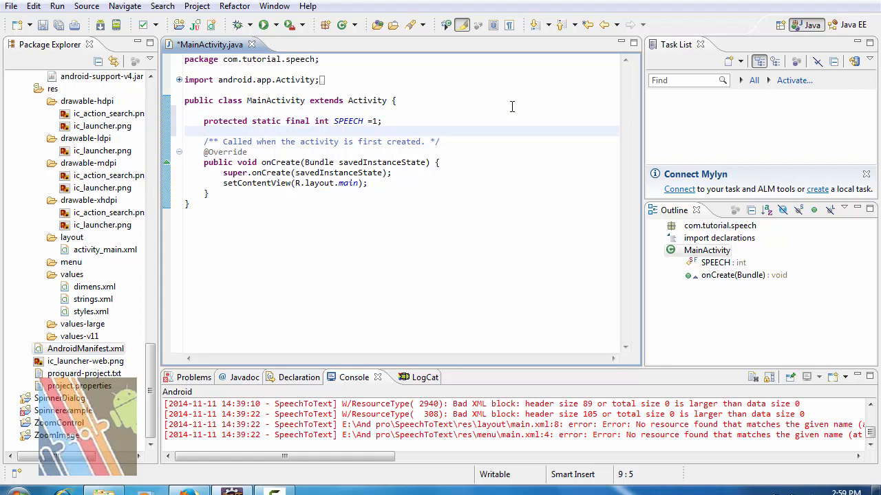
Declare the private fields ImageButton speak and TextView txt
text(private)
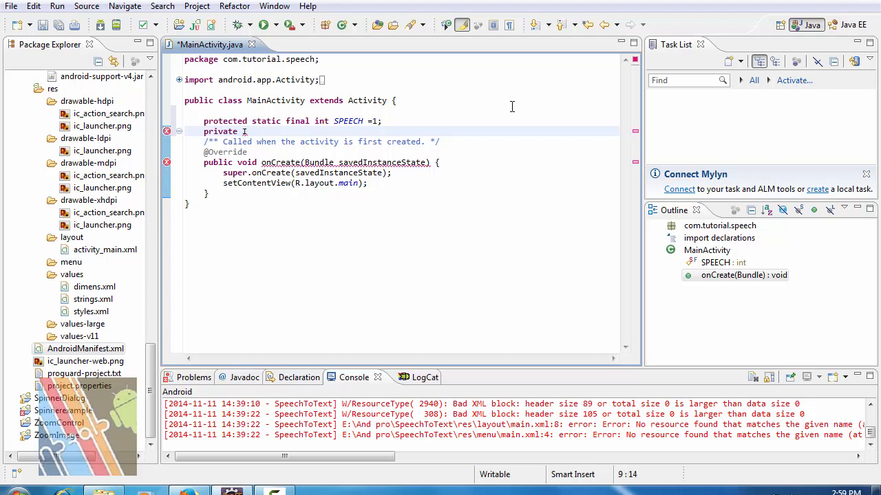
text(ImageButton speak)
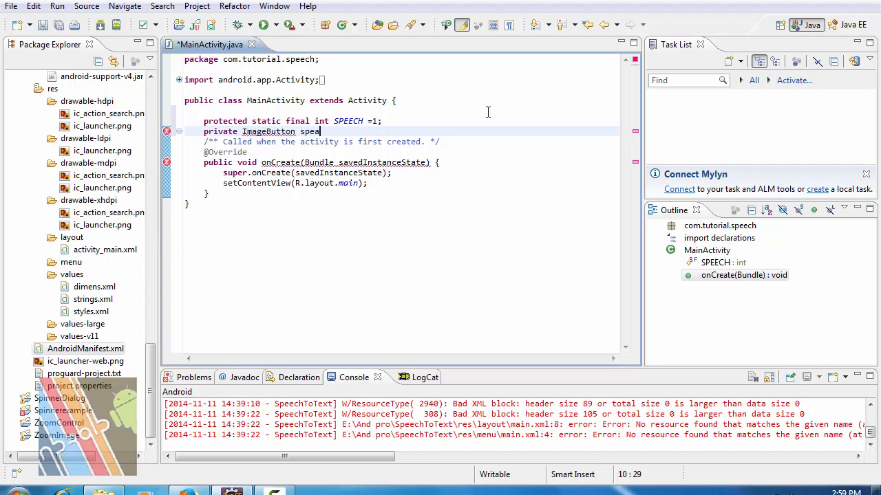
text(k)
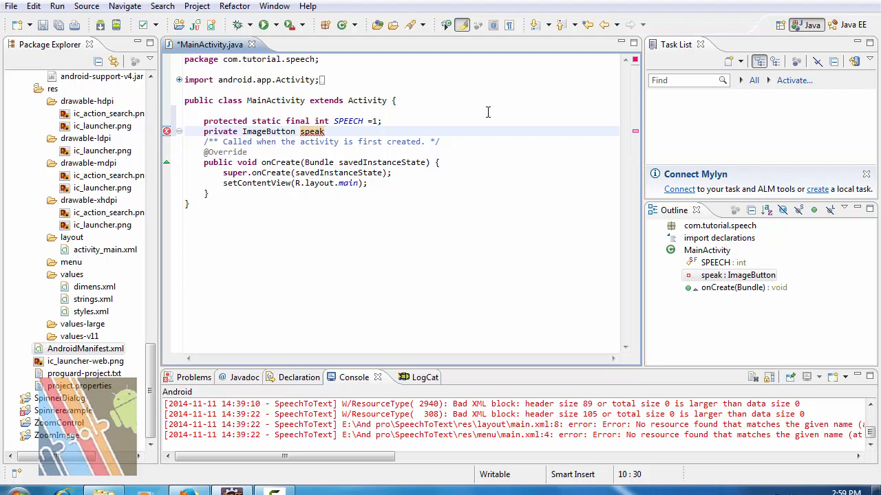
text(;)
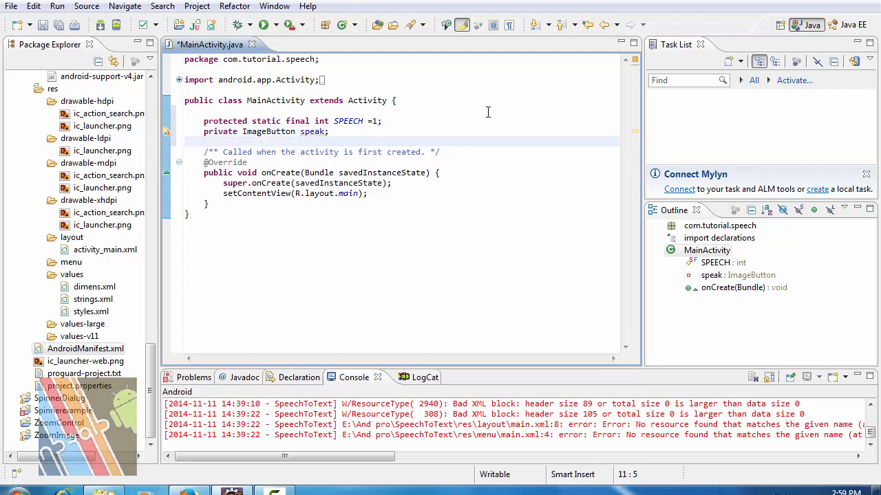
text(private)
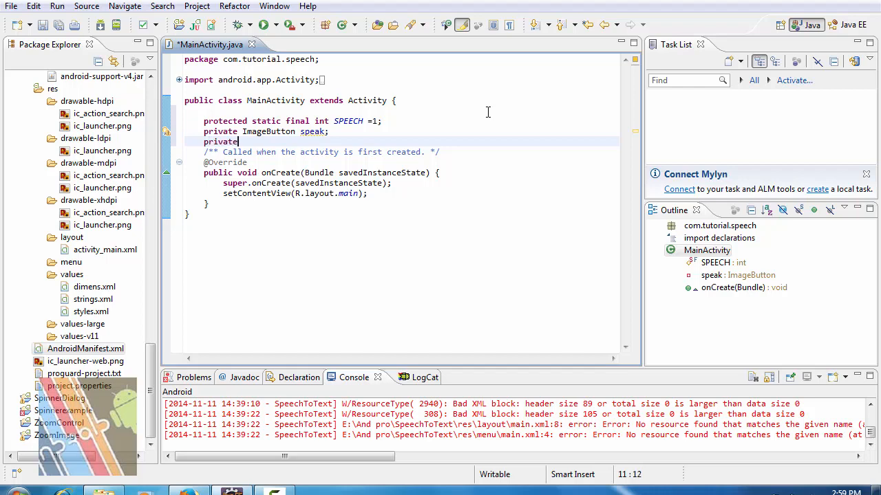
text(T)
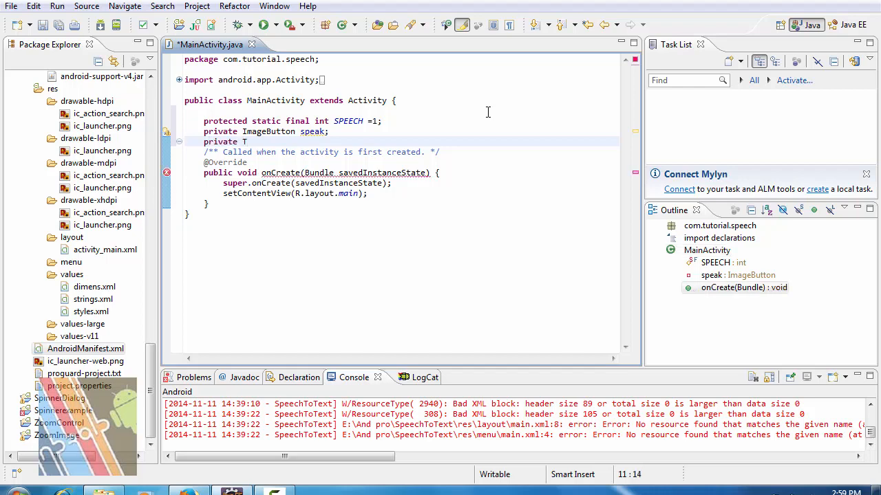
text(T)
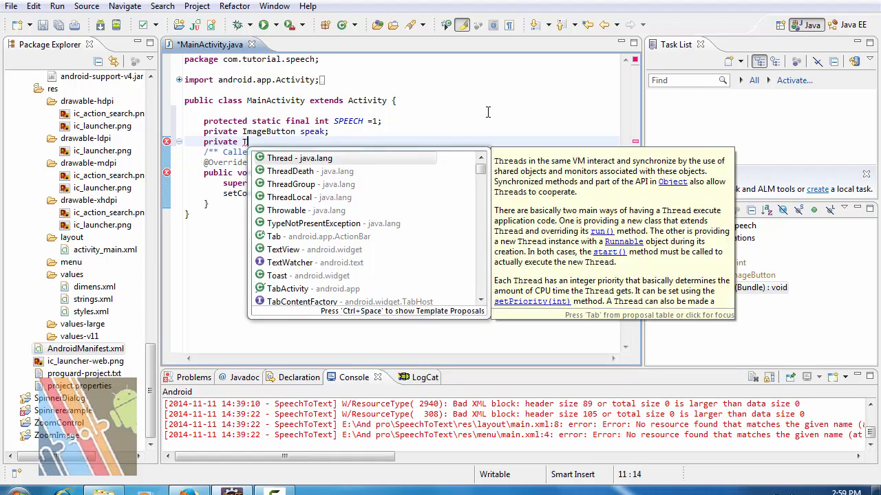
text(TextView txt;)
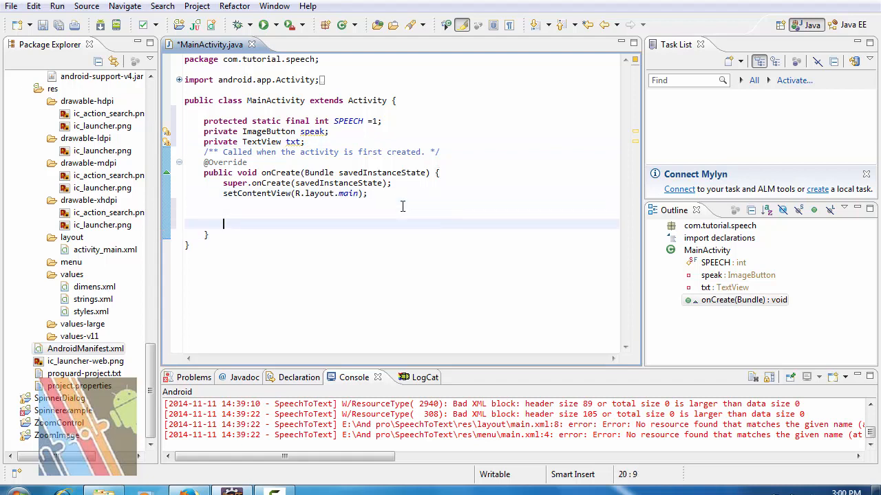
In onCreate, assign txt = (TextView)findViewById(R.id.txtText)
text(txt =)
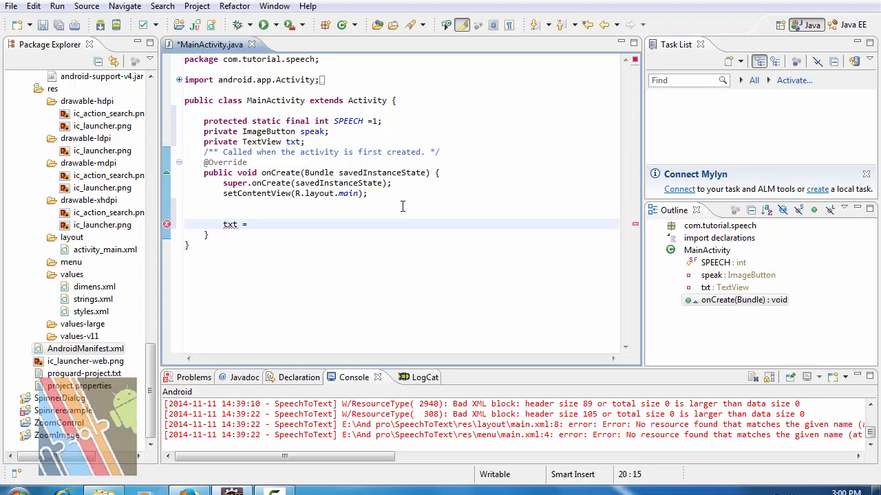
text(())
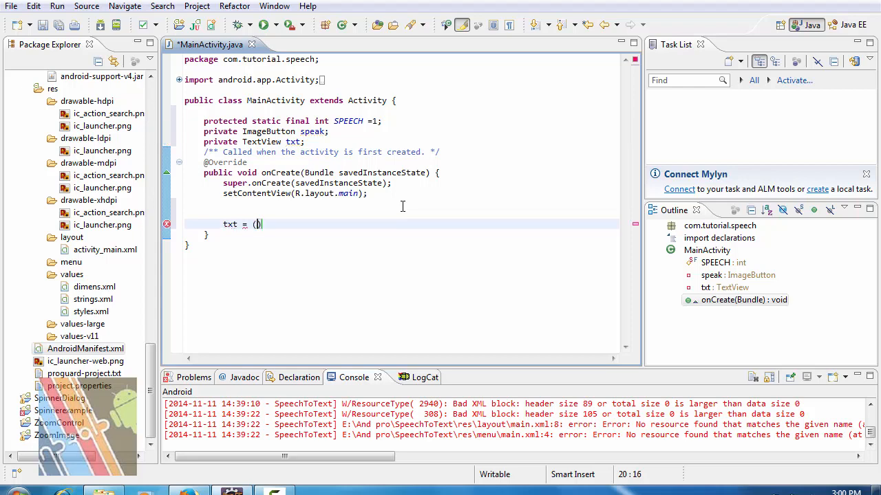
text(TextView)
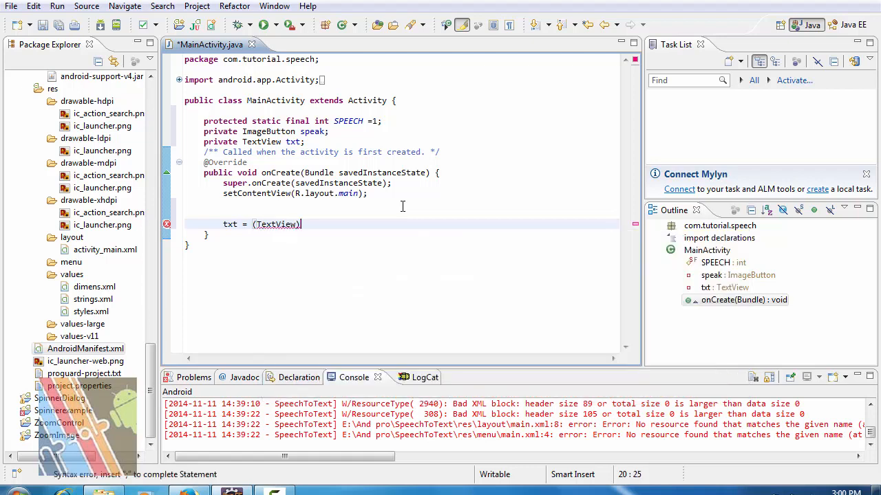
key(ctrl+space)
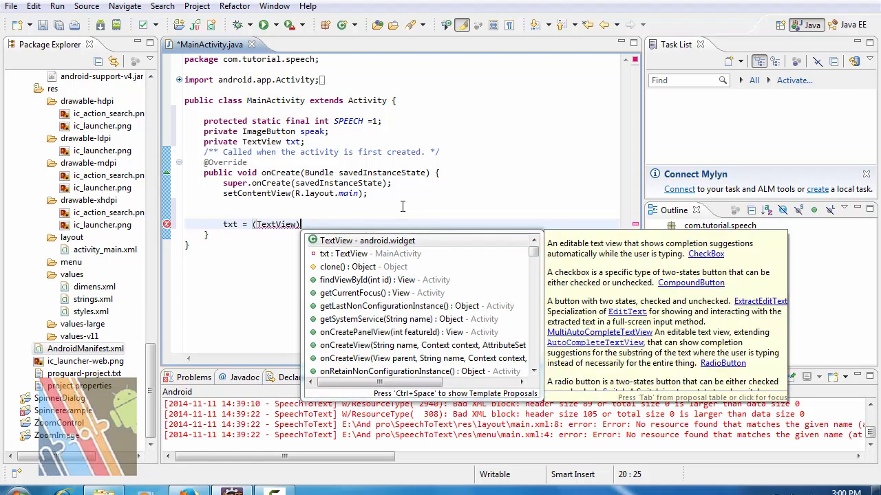
text(findViewById(id)
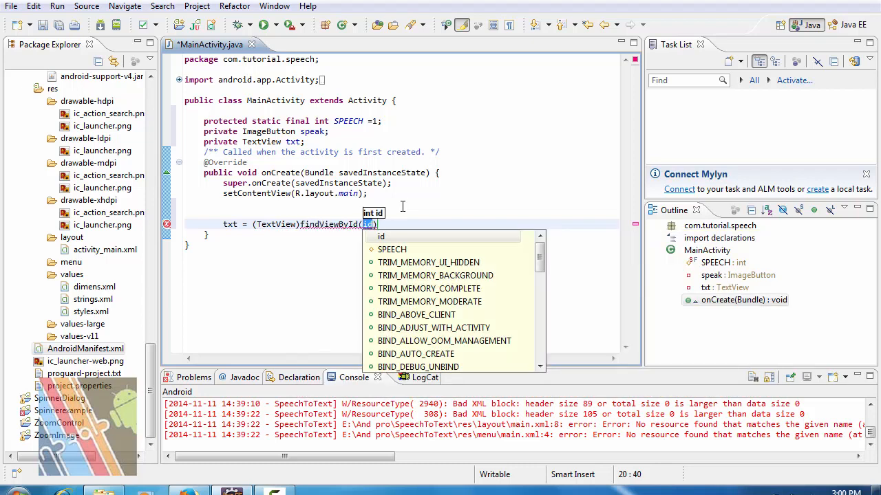
text(R)
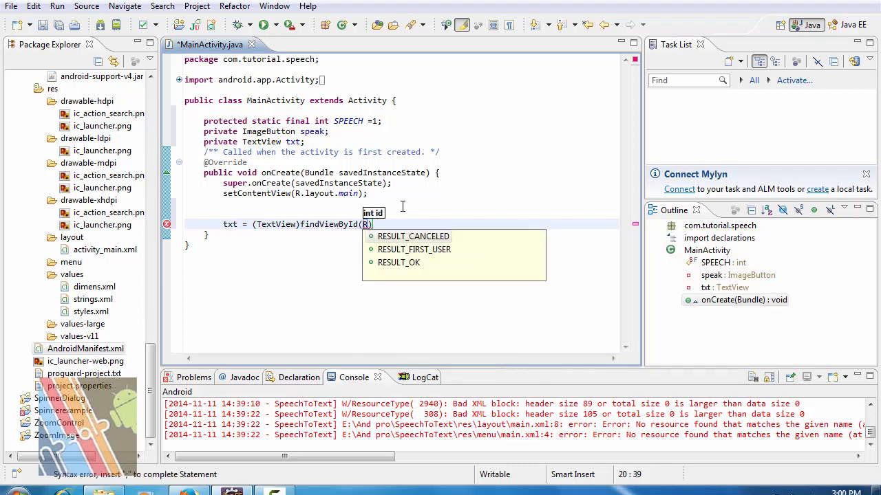
text(.)
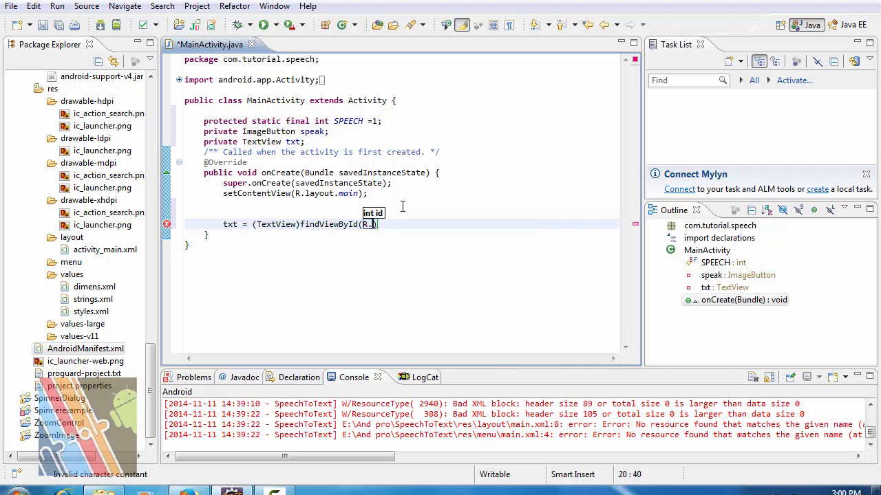
text(id,)
text(spe)
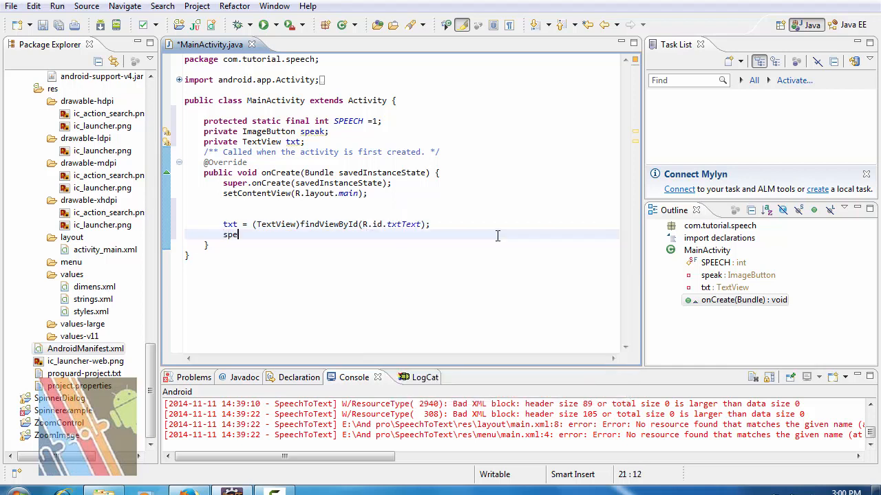
Assign speak = (ImageButton)findViewById(R.id.speakbtn) in onCreate
text(ak =)
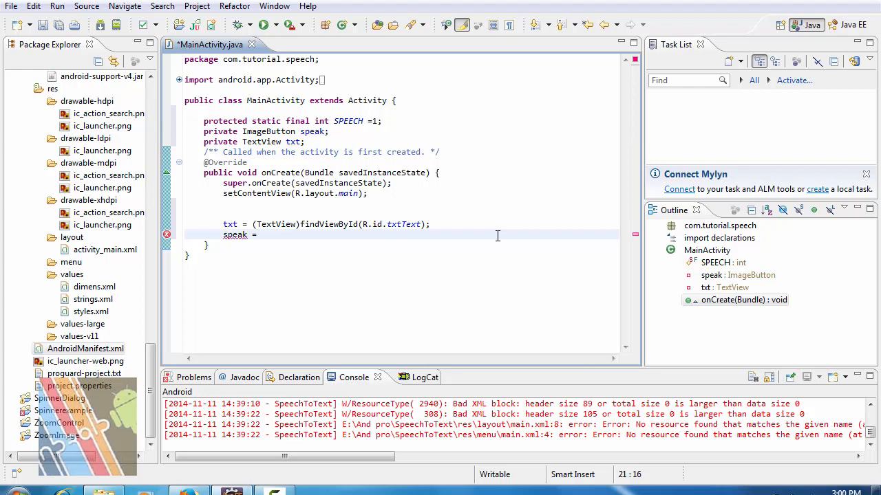
text(())
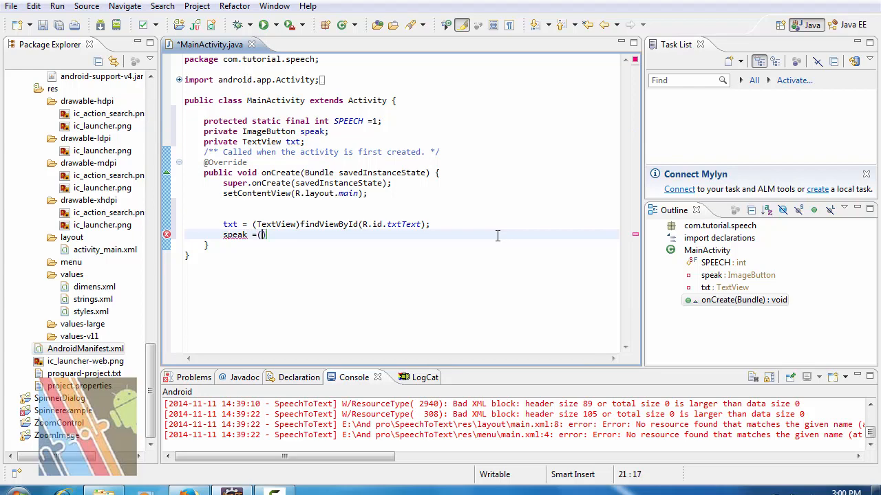
text(I)
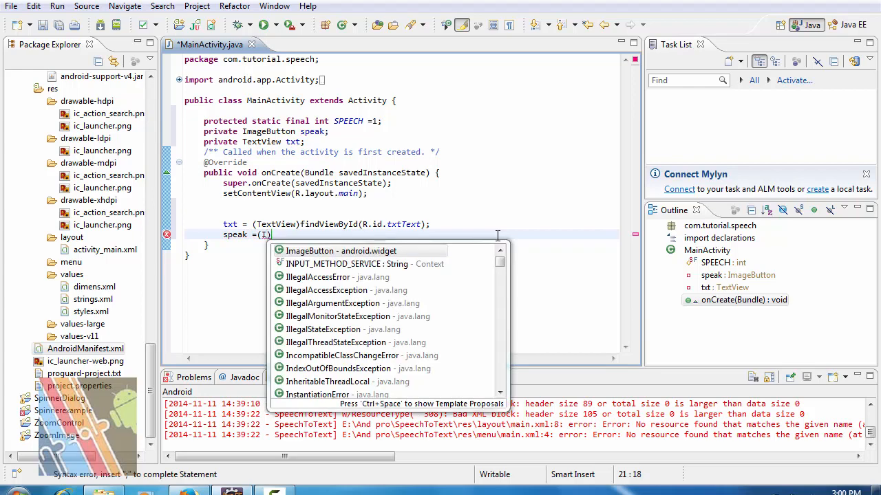
click(347, 251)
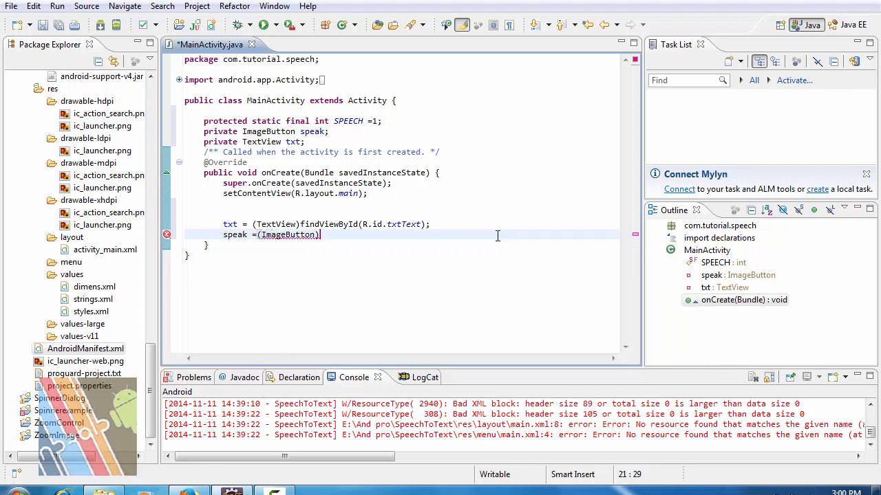
text(findViewById(id)
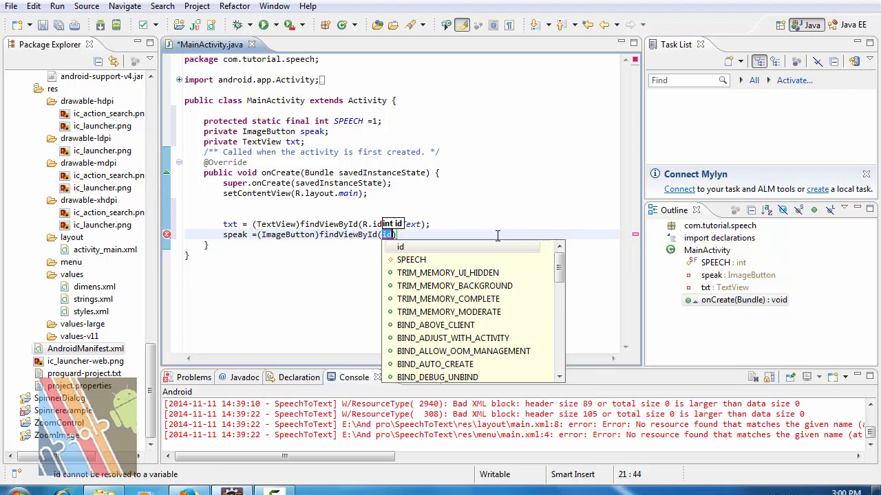
text(R.id)
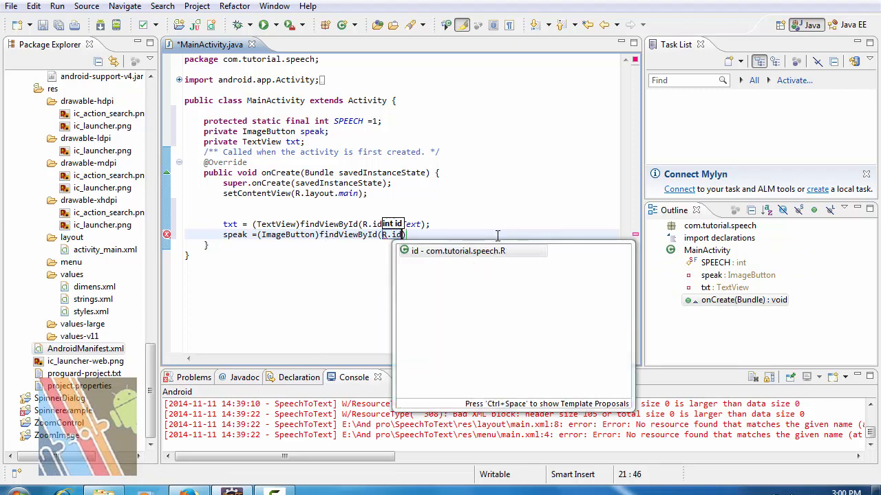
text(.speakbtn)
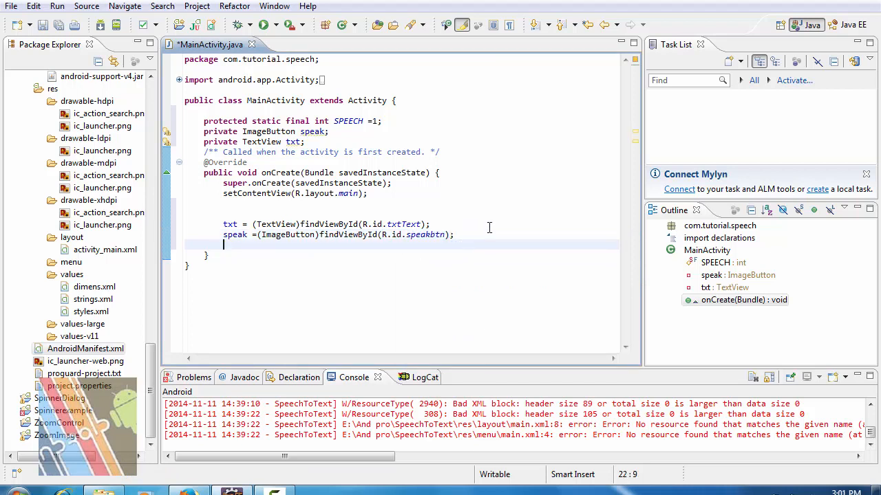
Call speak.setOnClickListener with a new View.OnClickListener, generating an empty onClick(View v) stub
text(speak)
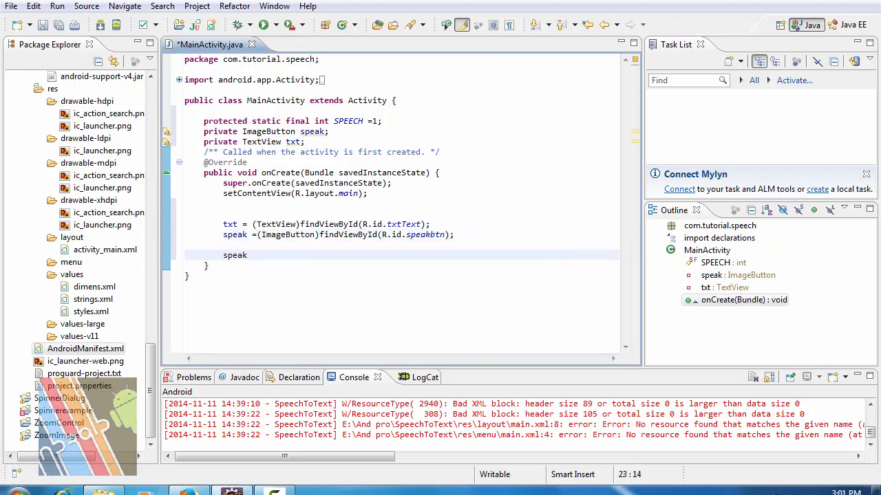
text(.)
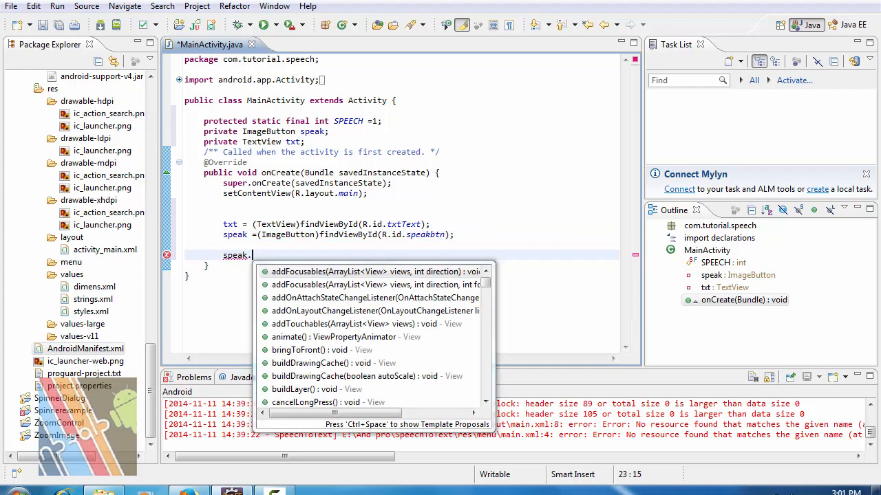
text(set)
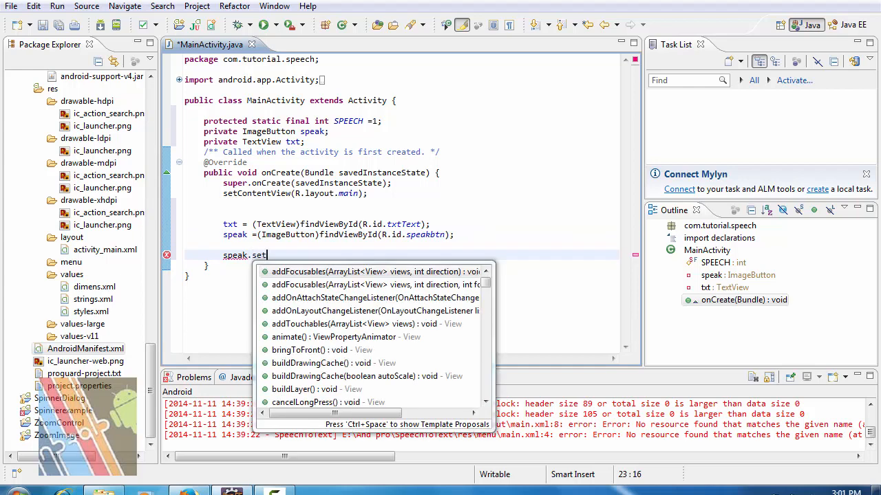
text(On)
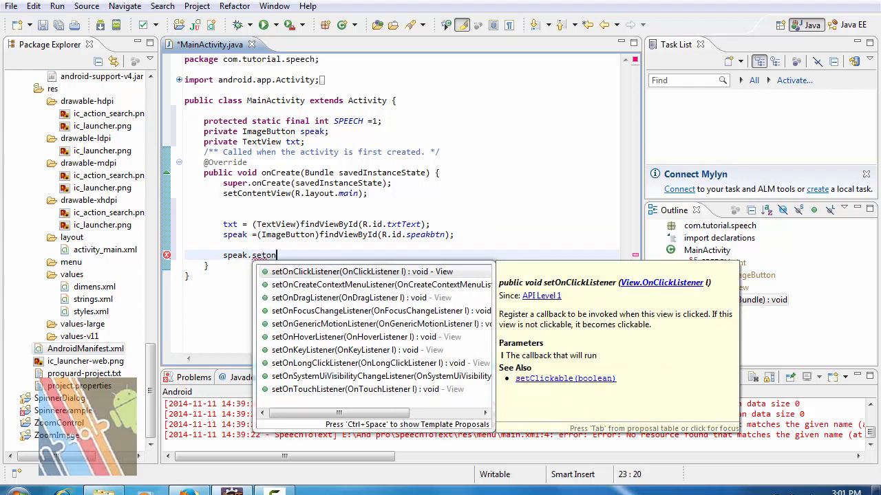
click(336, 271)
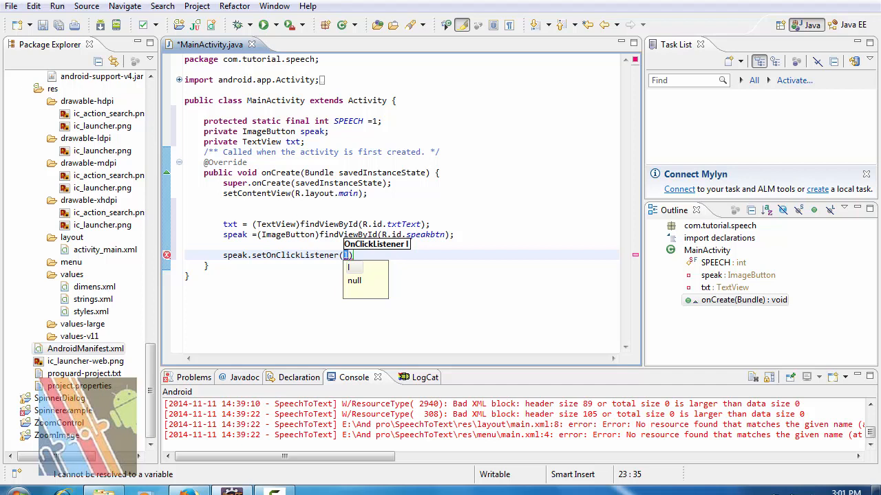
text(new)
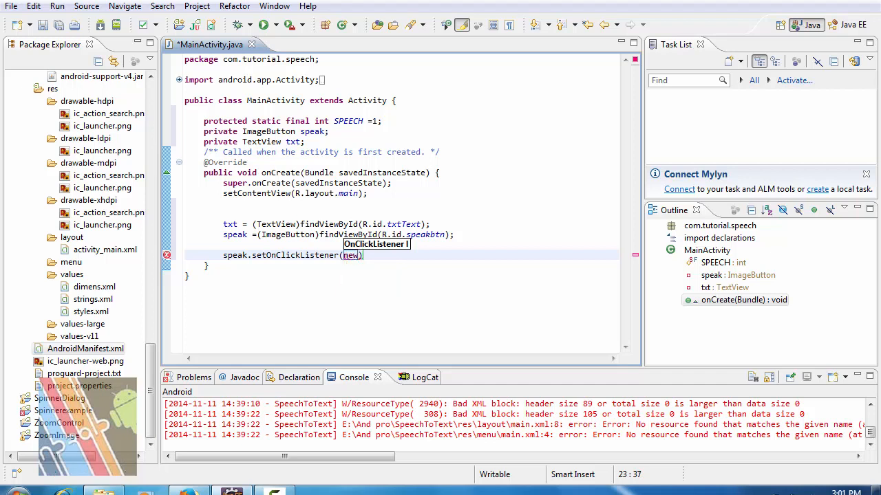
text(View)
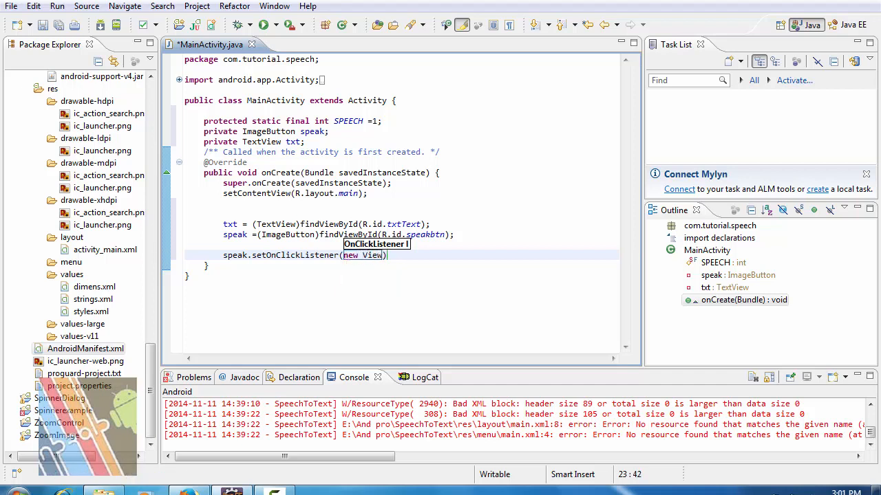
text(.OnClickListener()
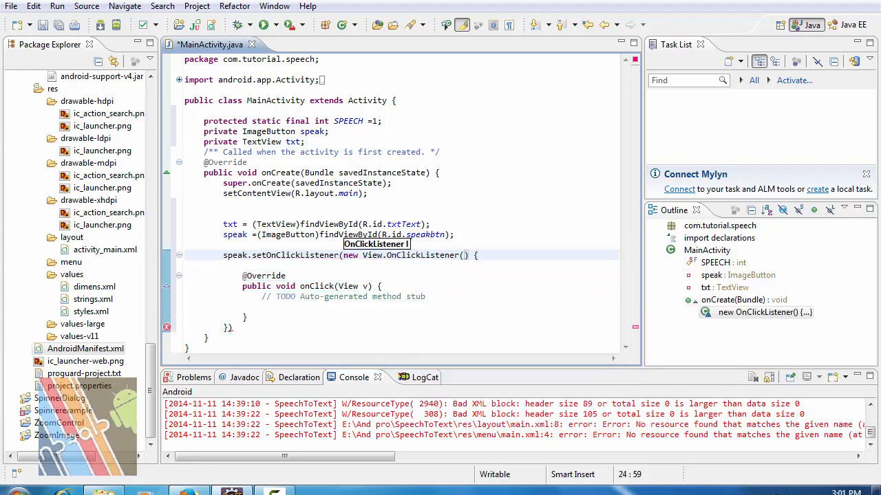
Inside onClick, declare Intent in = new Intent(RecognizerIntent.ACTION_RECOGNIZE_SPEECH)
text(In)
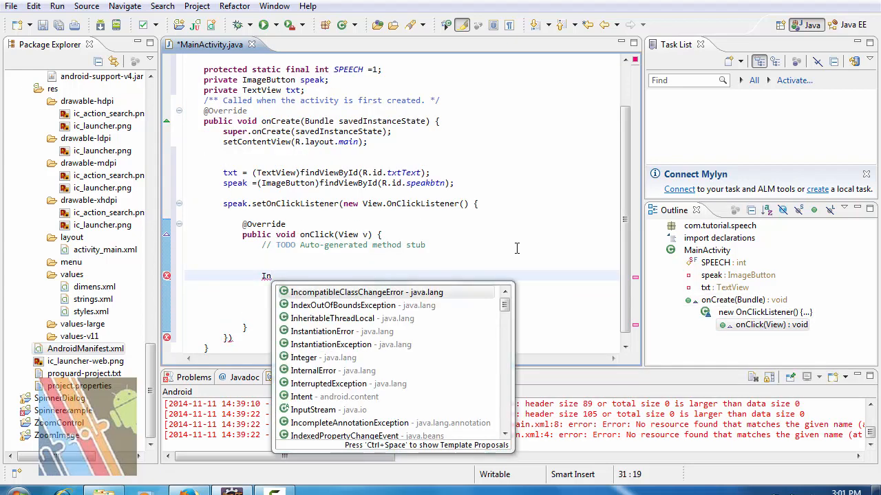
text(tent)
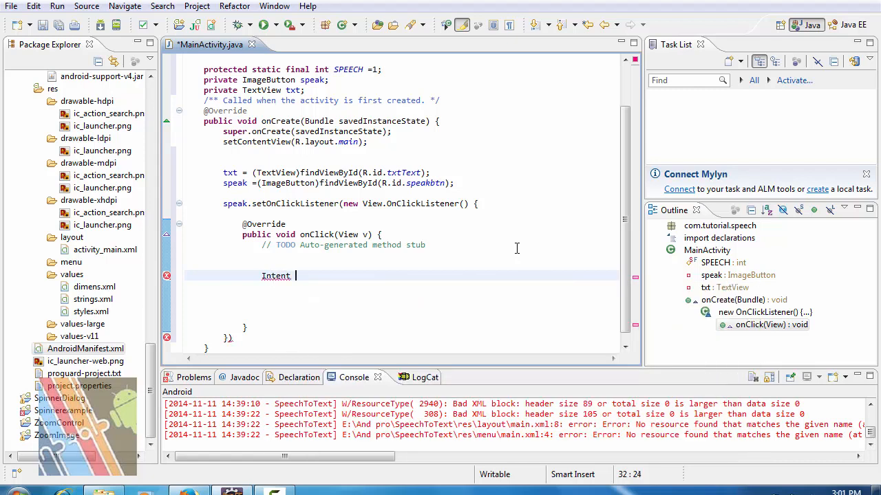
text(in)
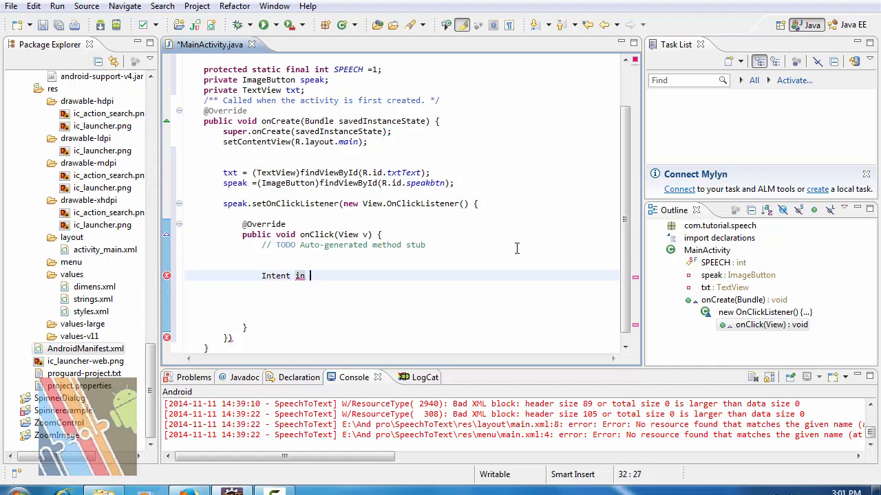
text(=)
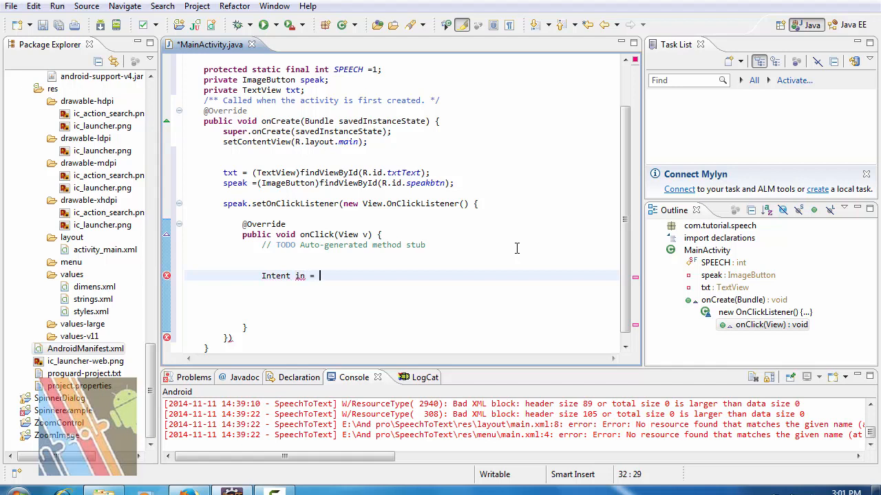
text(new)
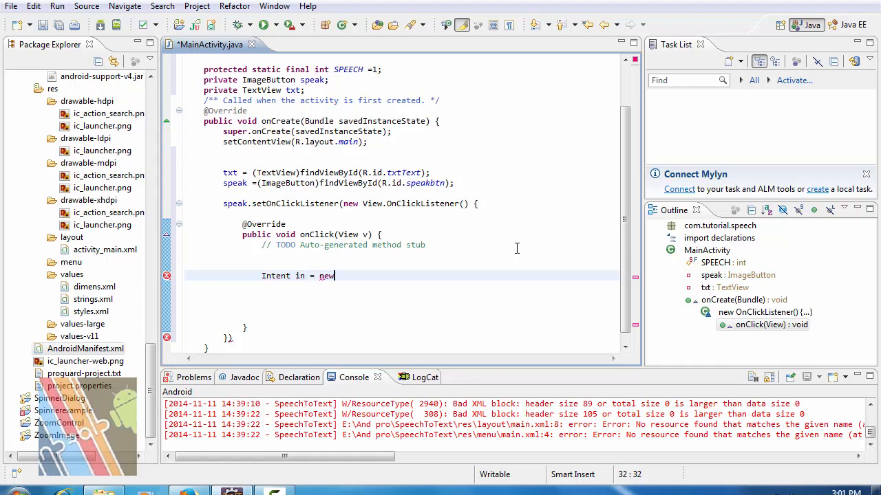
text(In)
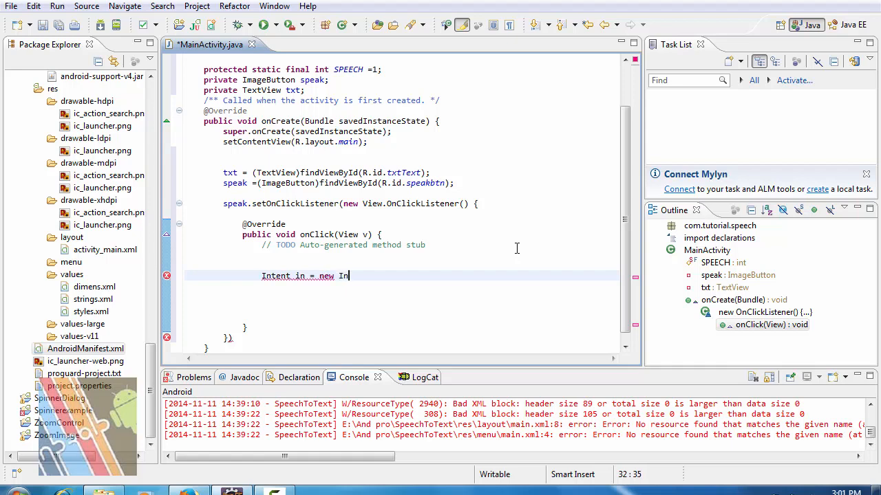
text(tent(RecognizerIntent.ACTION_RECOGNIZE_SPEECH)
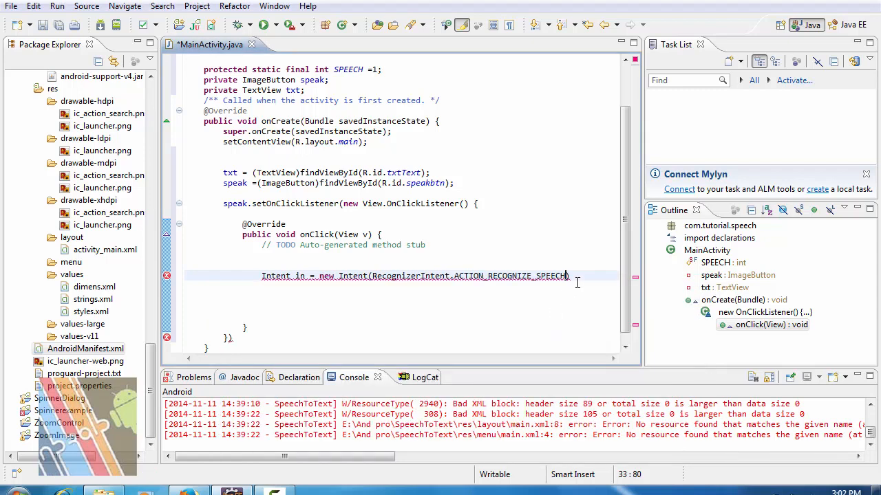
text();)
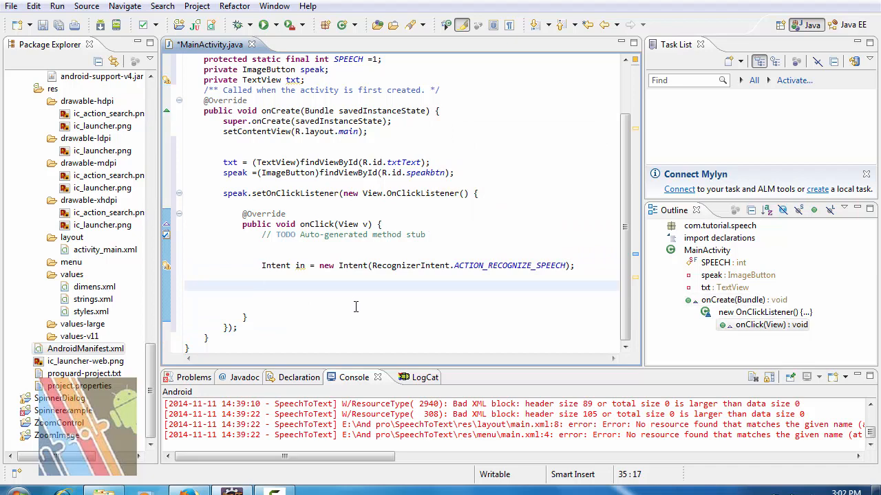
Add a RecognizerIntent.EXTRA_LANGUAGE_MODEL extra with the value "en-us" to the intent
text(in)
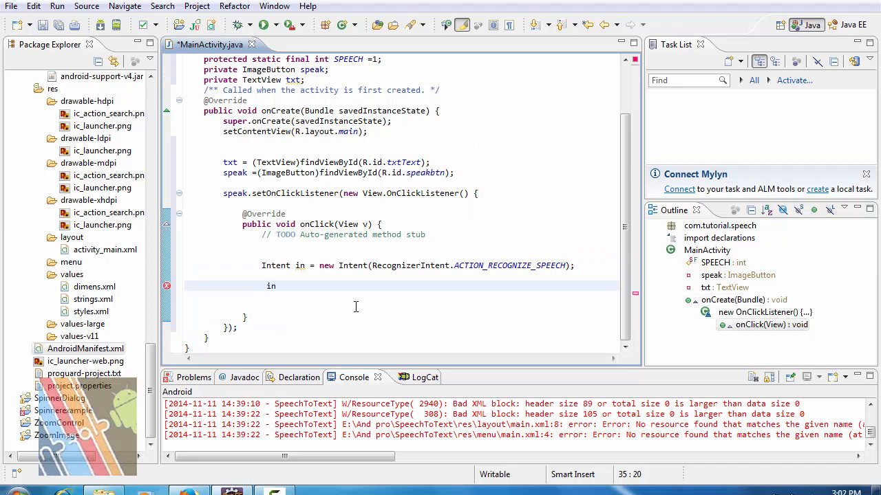
text(.)
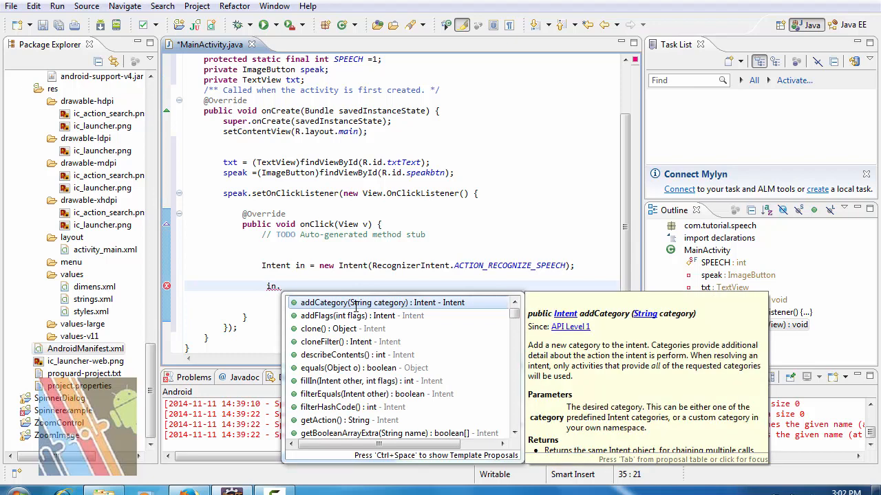
text(putExtra(R, value)
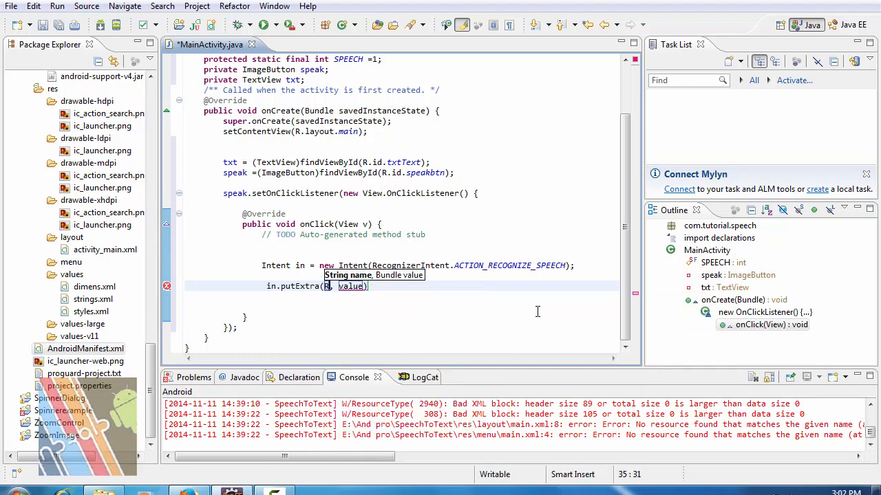
text(Re)
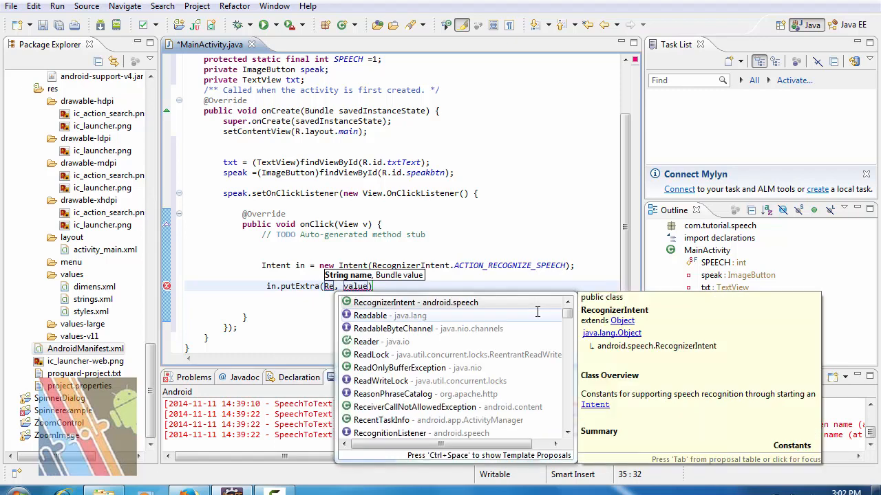
click(381, 302)
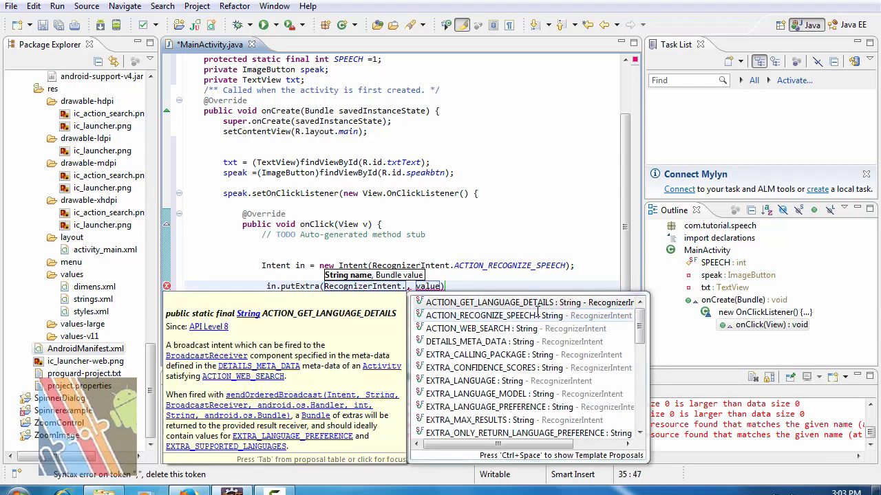
text(ex)
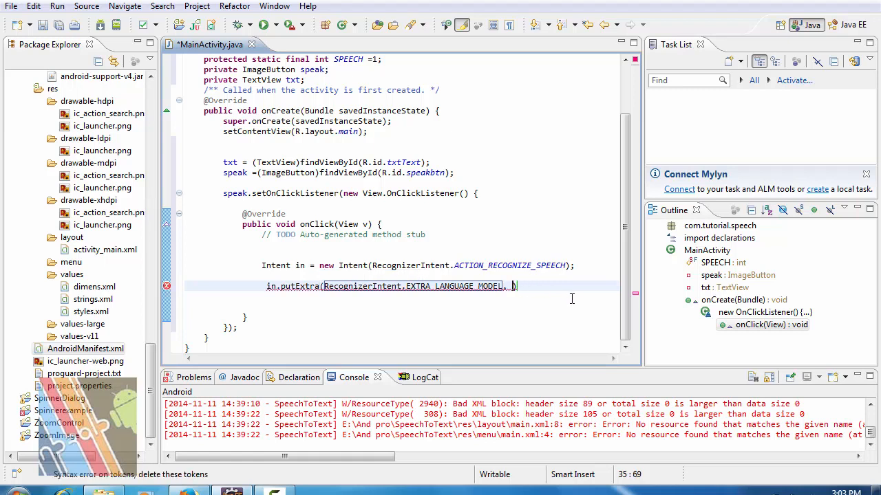
text("")
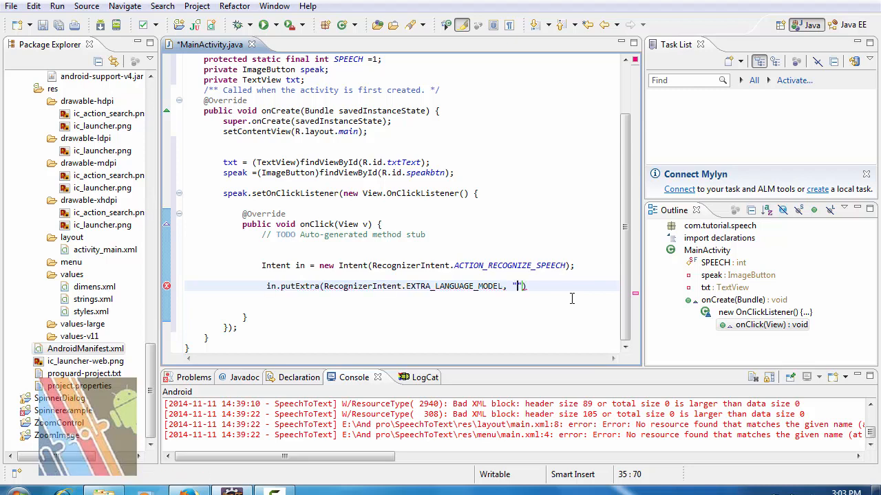
text(en)
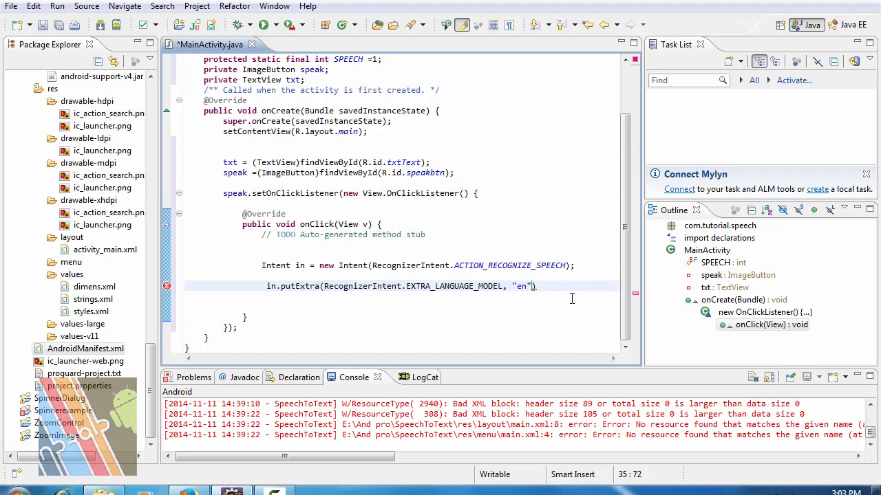
text(-us)
text(startActivityForResult(in, requ)
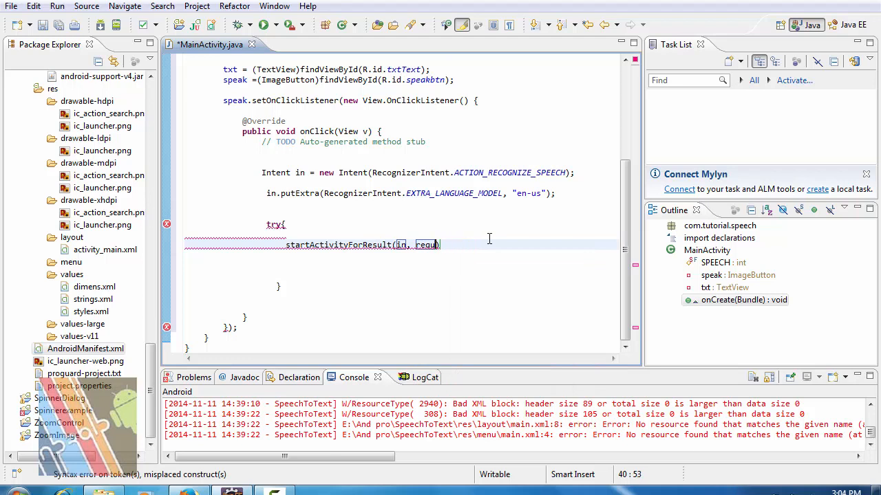
Call startActivityForResult(in, SPEECH) and then txt.setText(text) inside the try block
text(5)
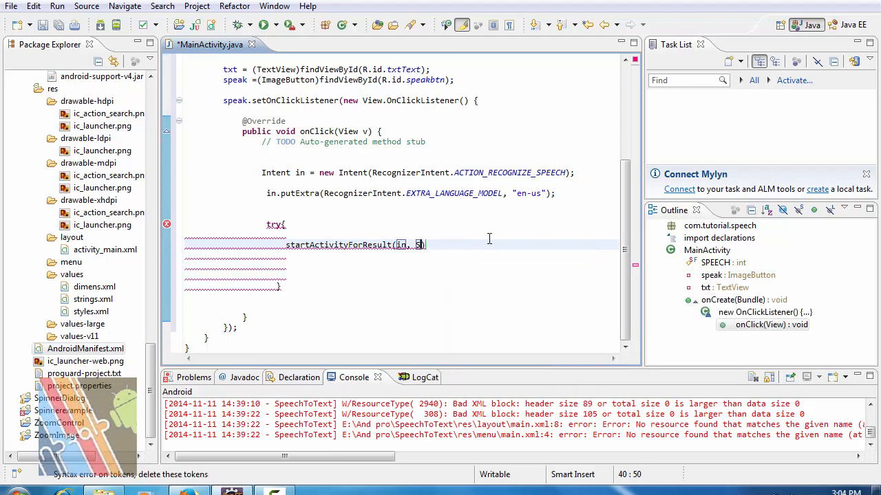
text(SPEECH)
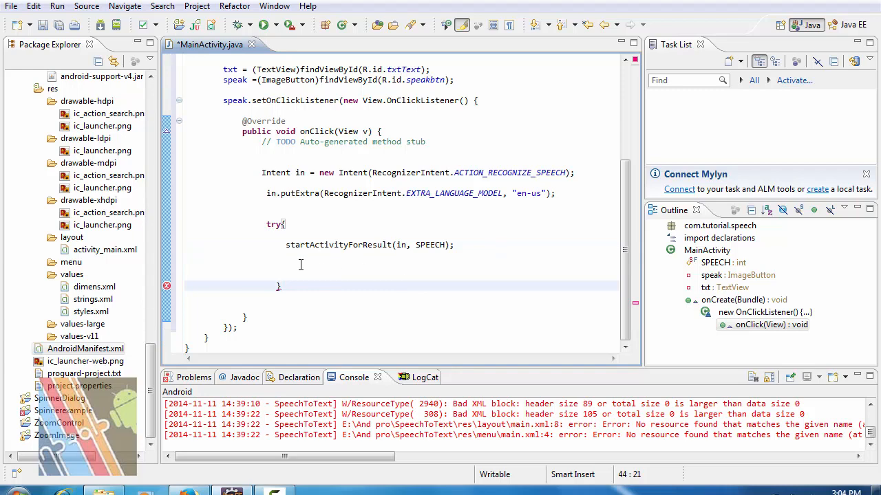
text(t)
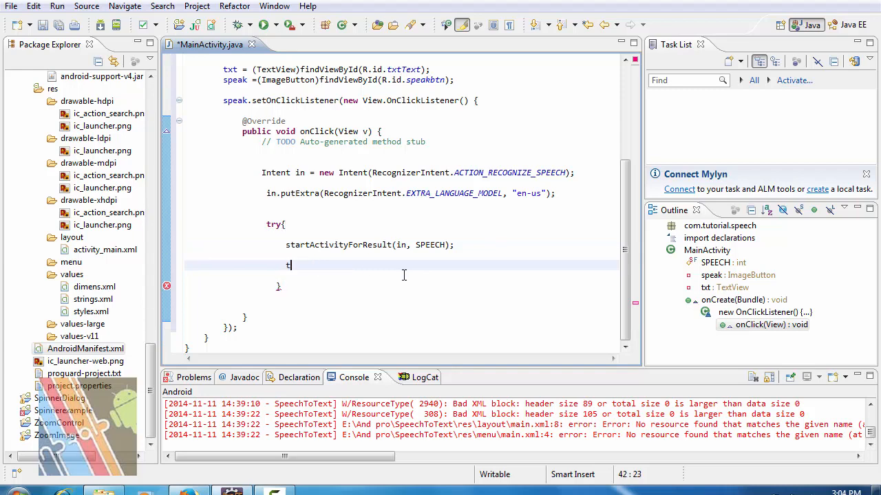
text(xt.)
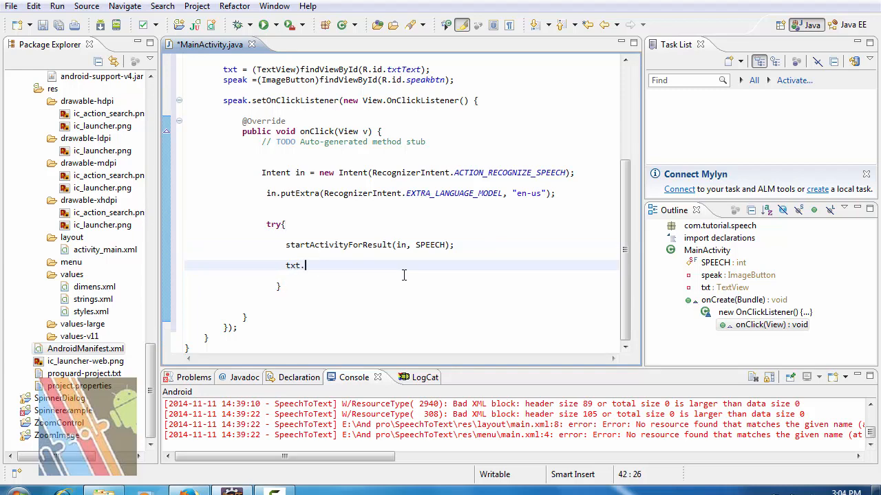
text(s)
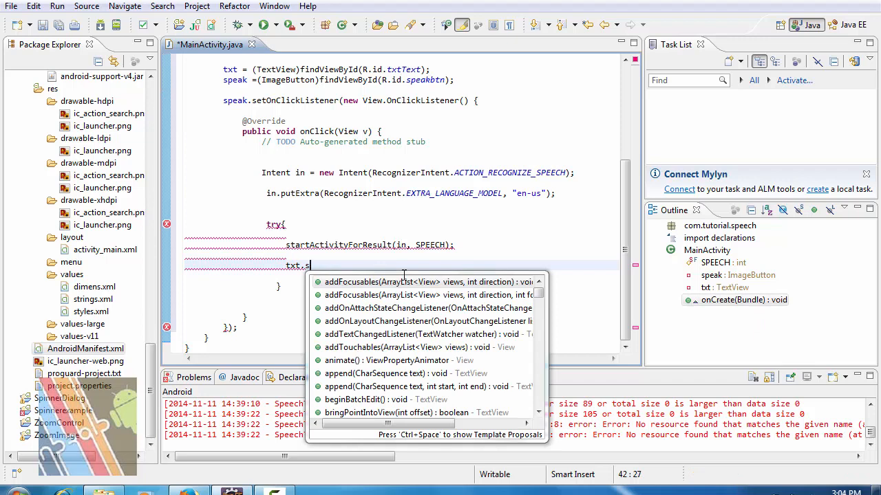
text(setText(text);)
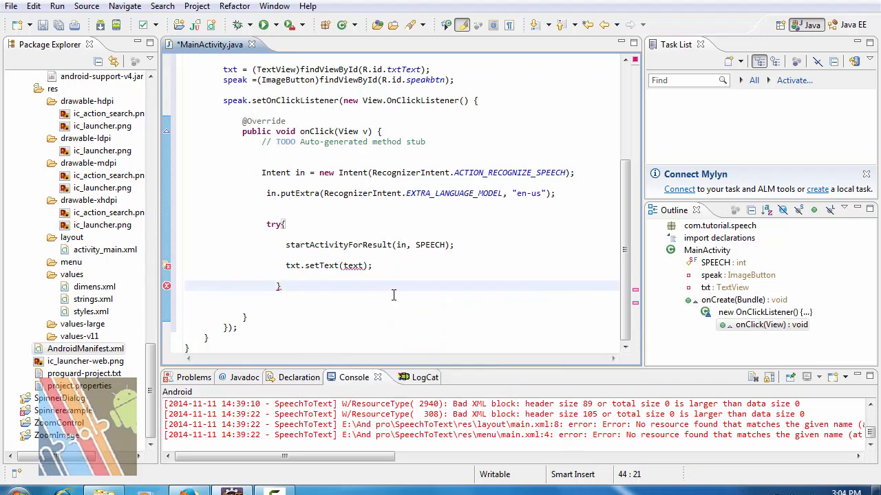
Add a catch for ActivityNotFoundException and begin declaring Toast t = Toast.makeText
text(cat)
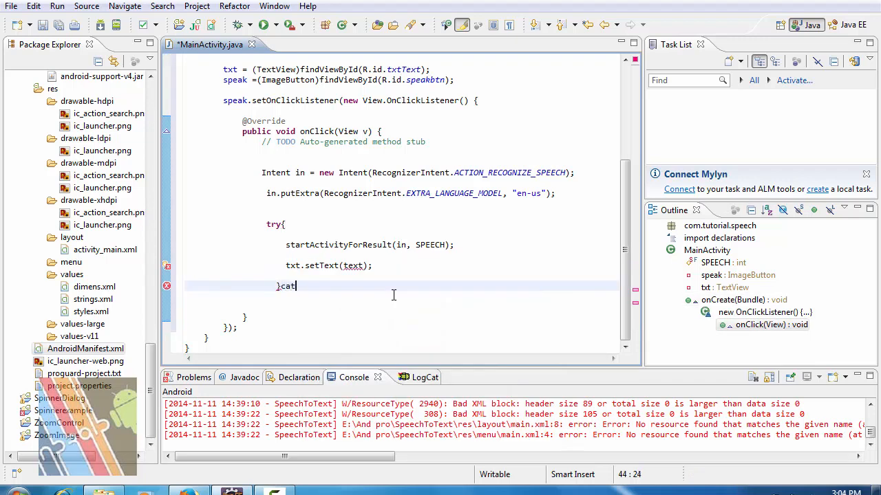
text(ch)
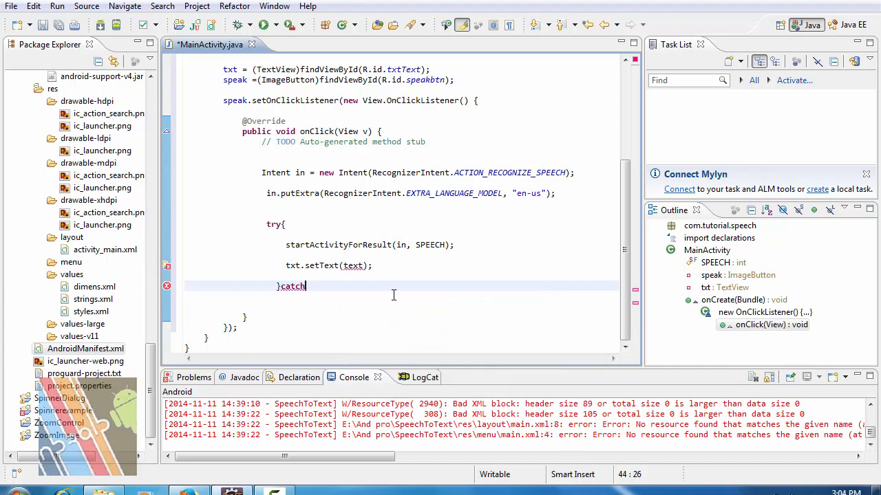
text(()
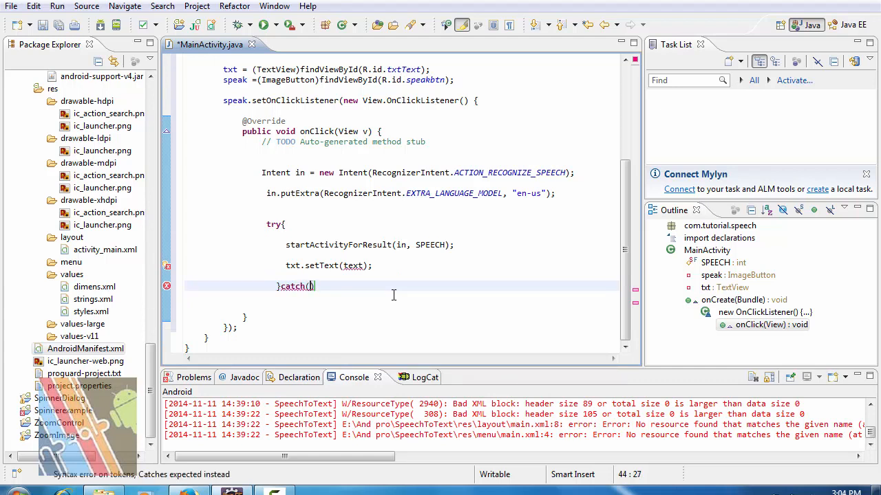
text(ActivityNotFoundException e)
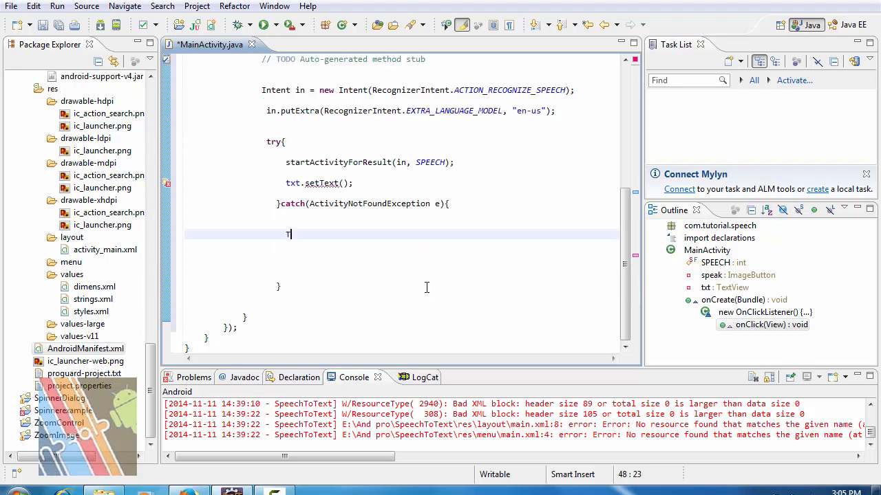
text(oast.)
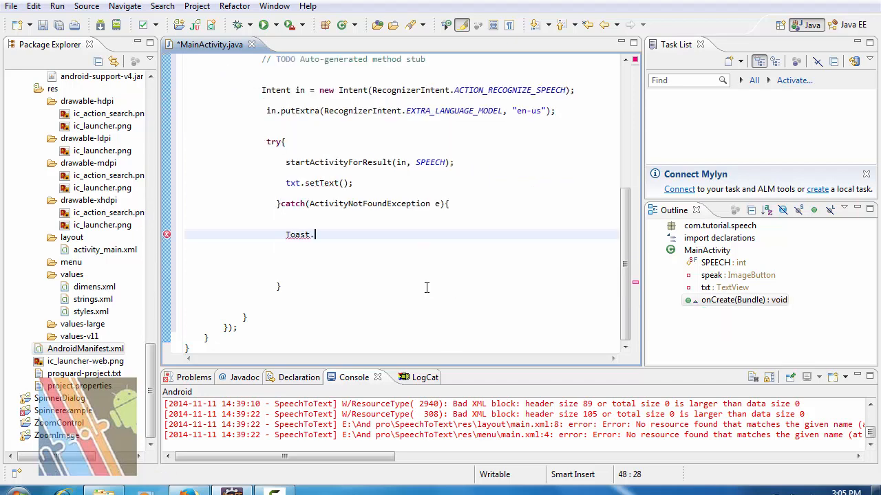
text(.)
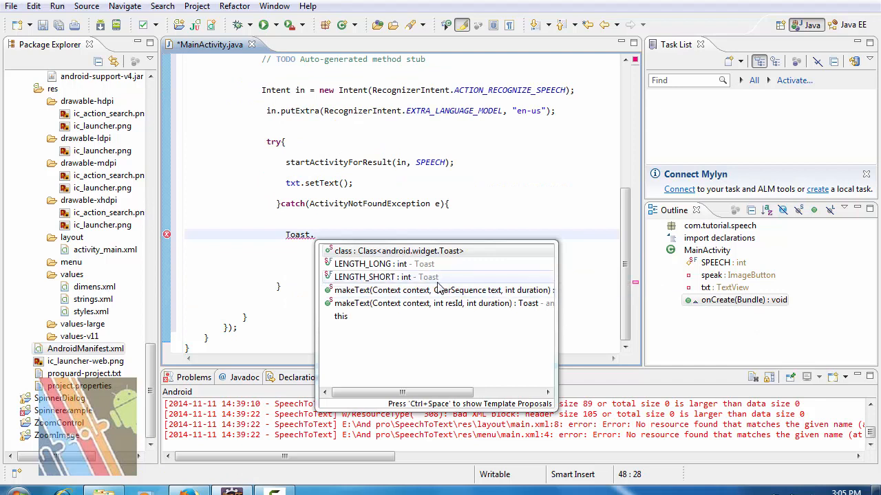
key(Escape)
text( t = new T)
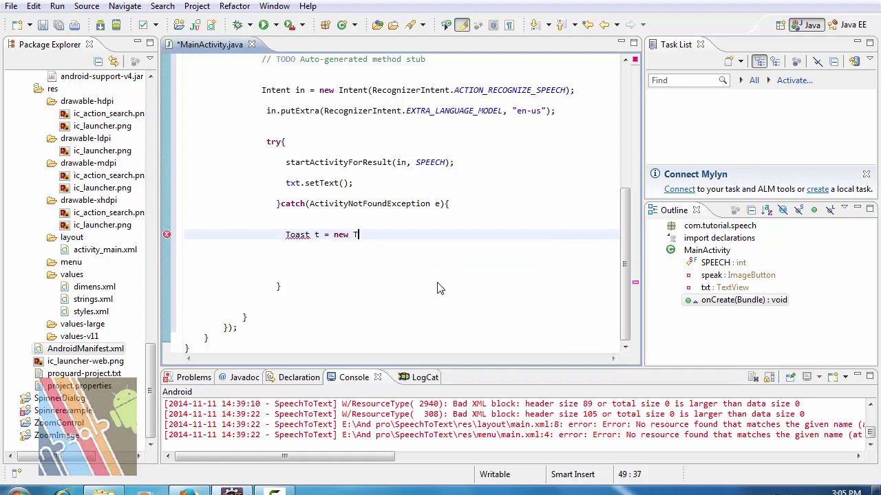
text(oast)
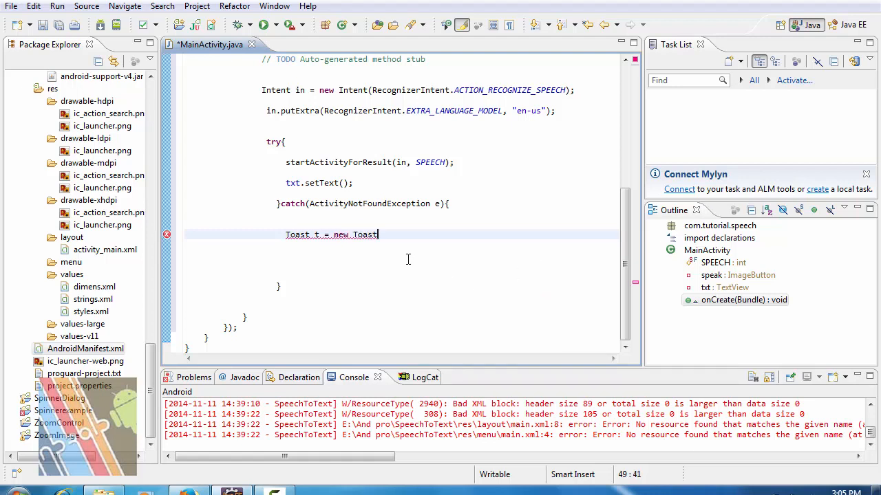
key(BackSpace)
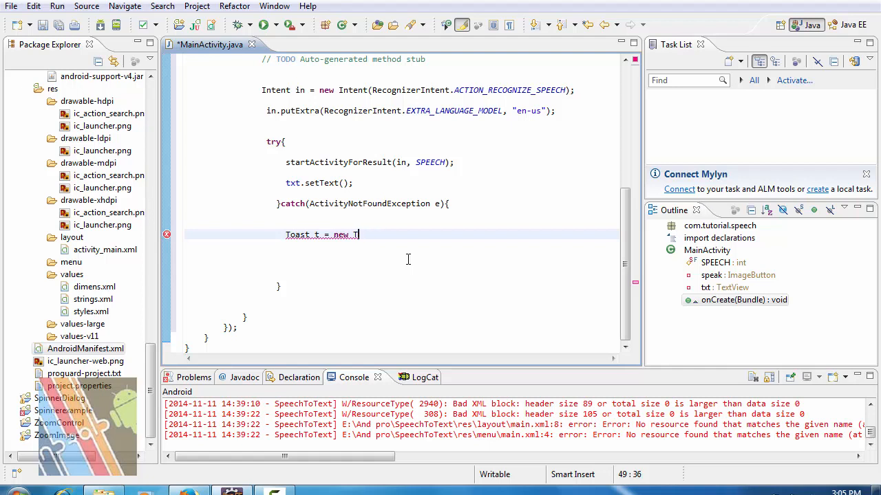
key(BackSpace)
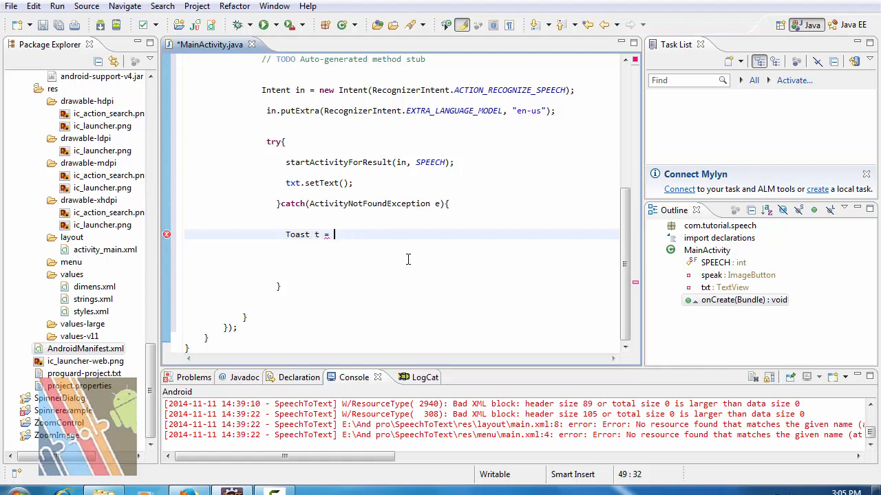
text(Toast)
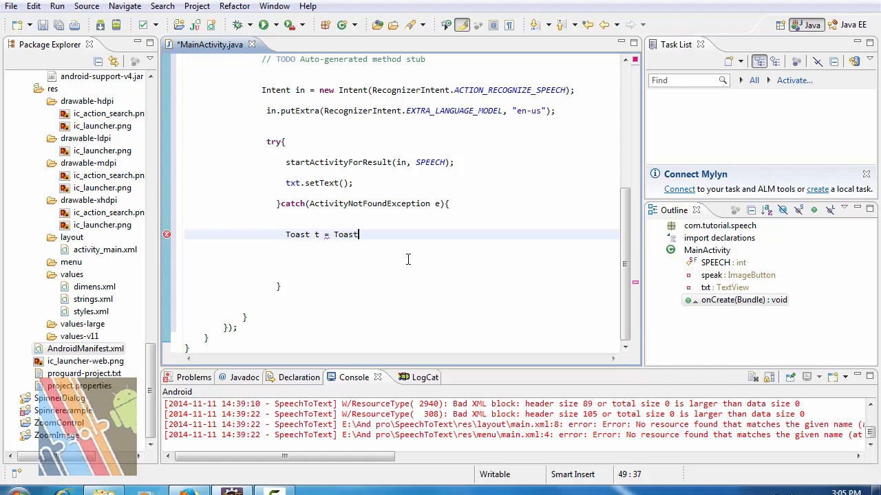
text(.)
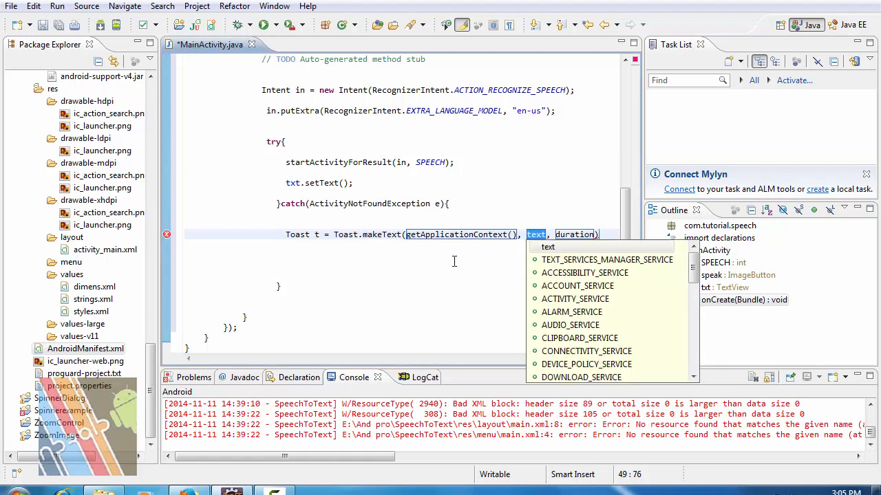
mouse_move(453, 270)
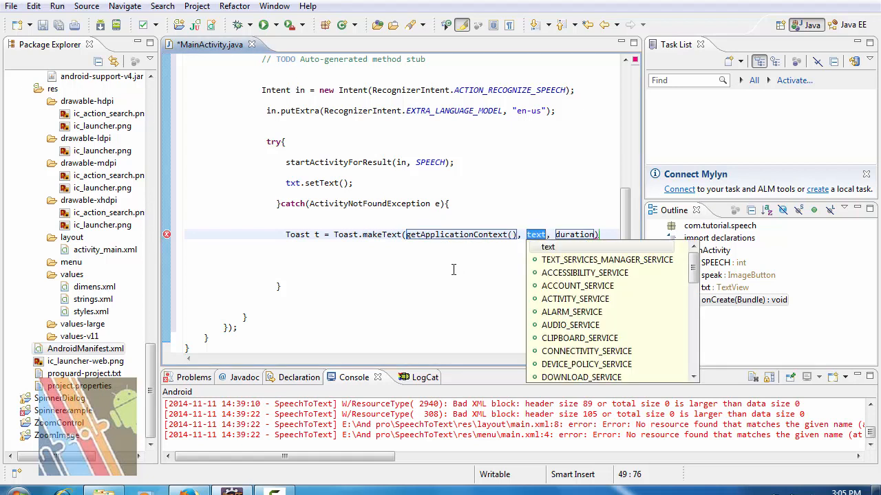
Give the Toast the message "your device not support Speech to Text" and LENGTH_SHORT
text("your ")
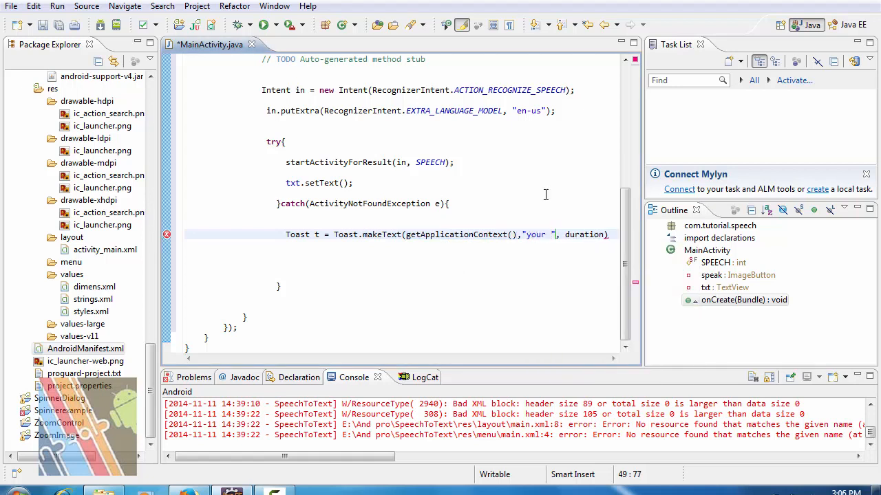
text(device)
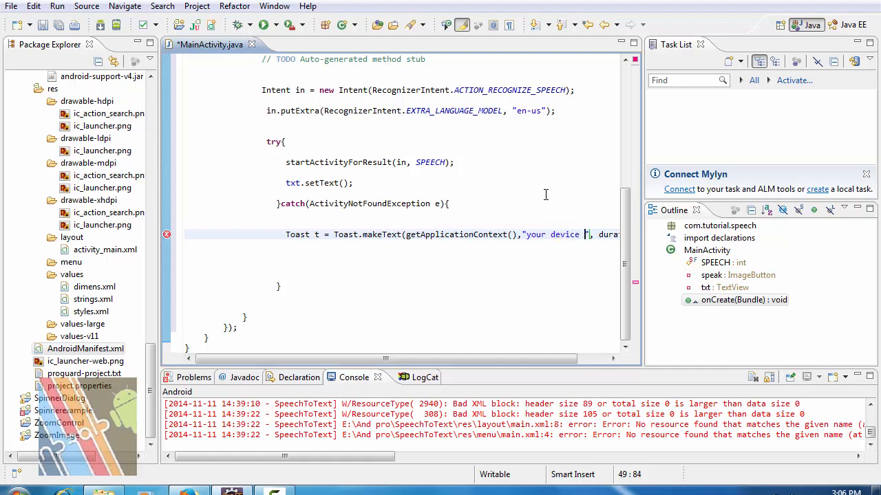
text(not)
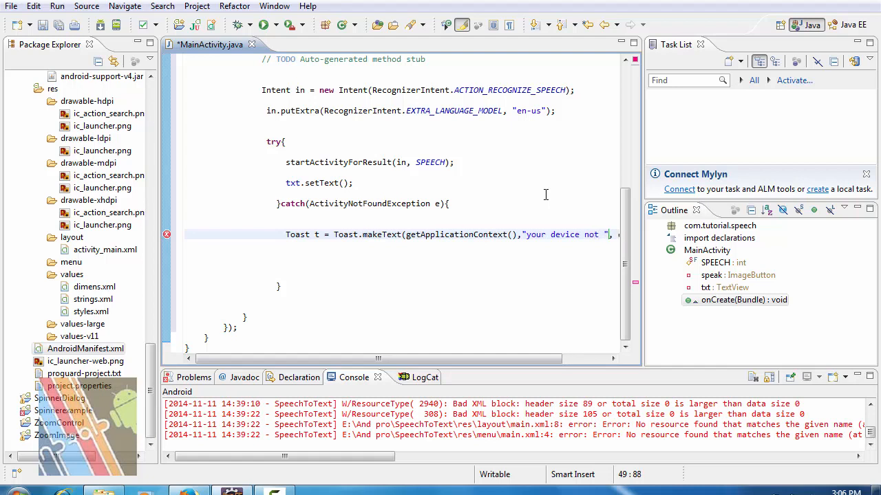
text(su)
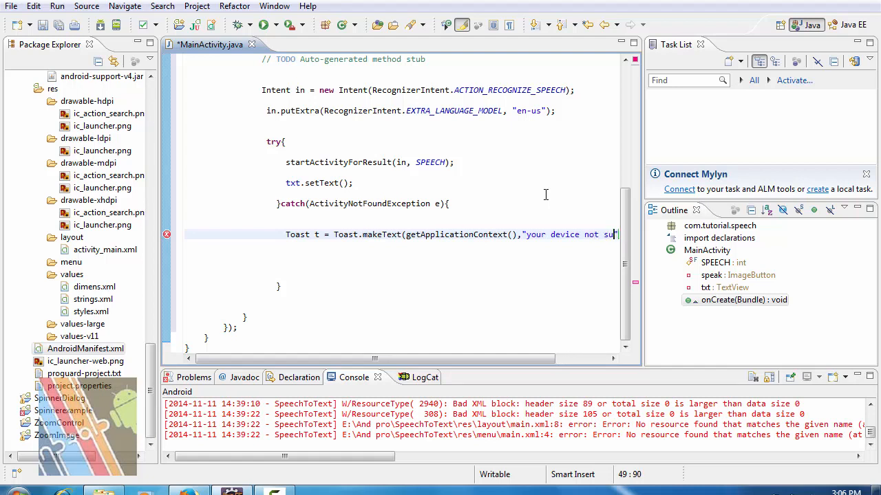
text(pport)
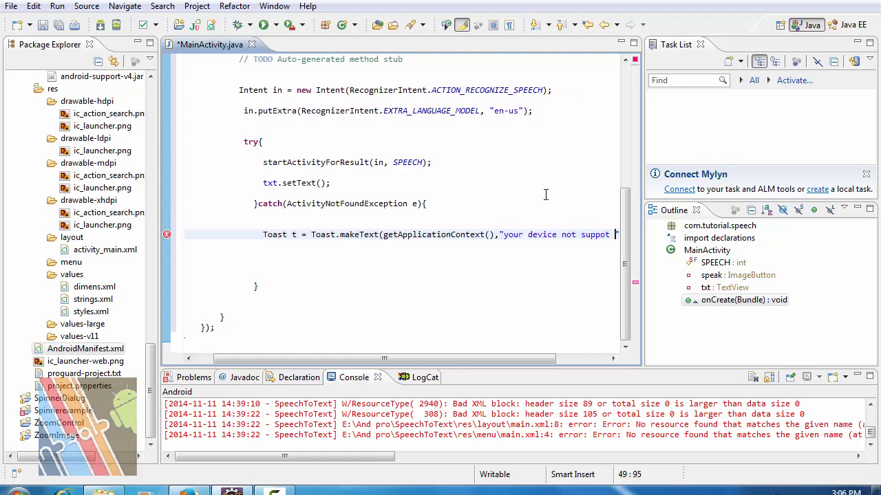
text(Speech to Text)
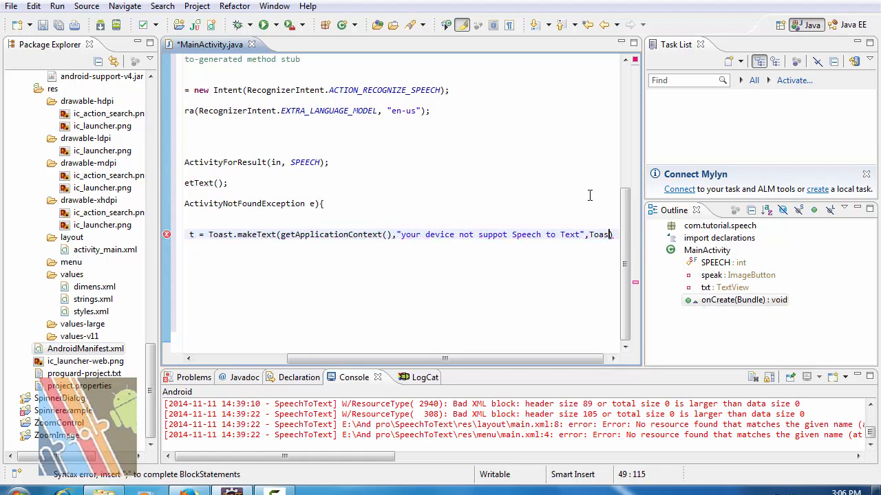
text(.)
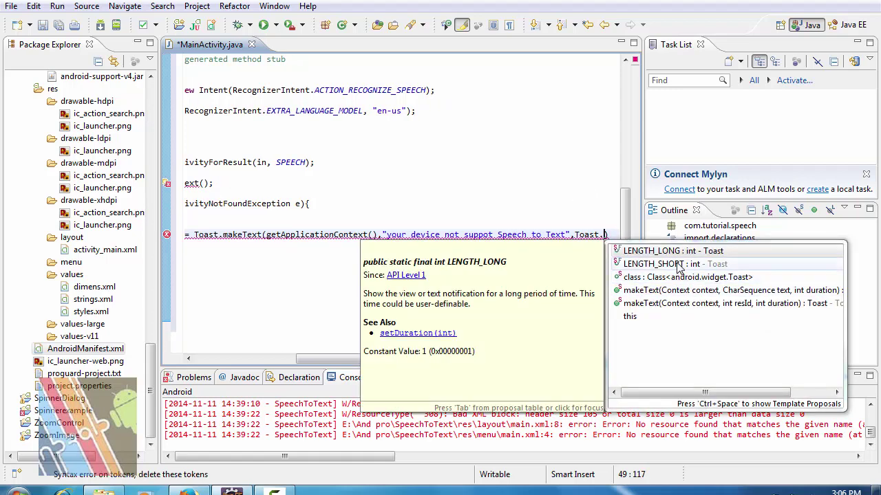
click(671, 264)
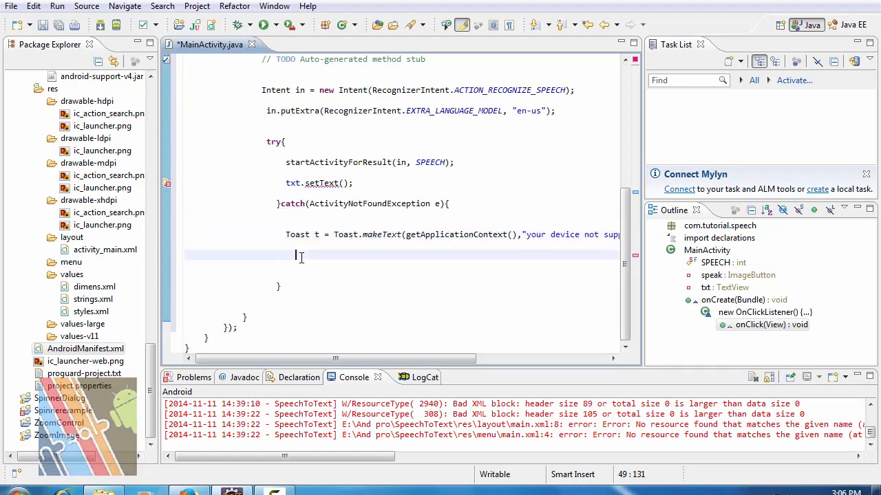
text(t.show();)
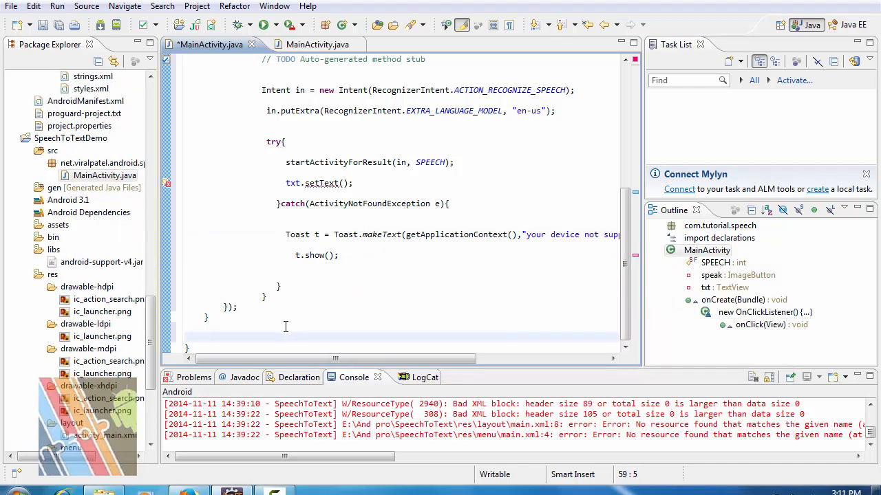
Generate an onCreateOptionsMenu(Menu) override stub through Source > Override/Implement Methods
right_click(285, 327)
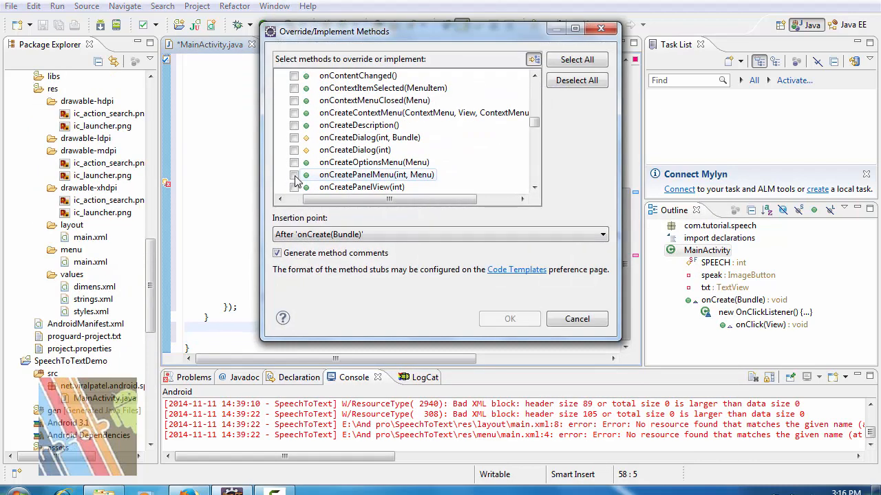
click(294, 174)
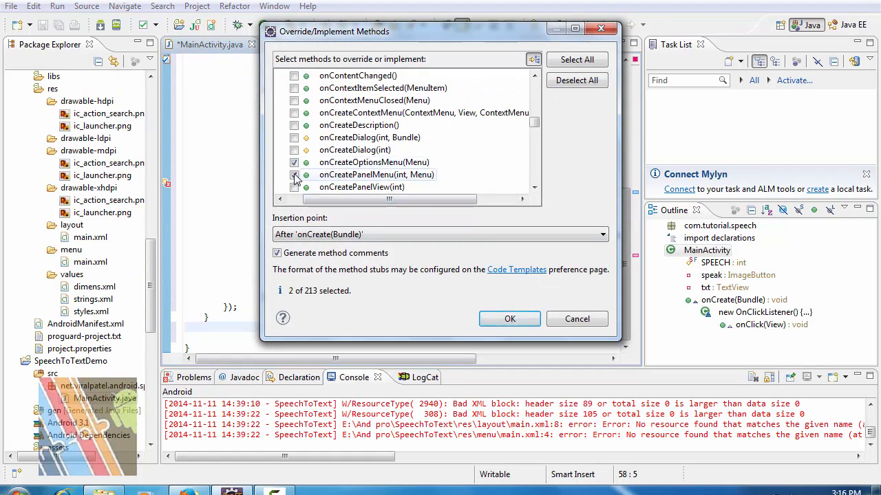
click(294, 175)
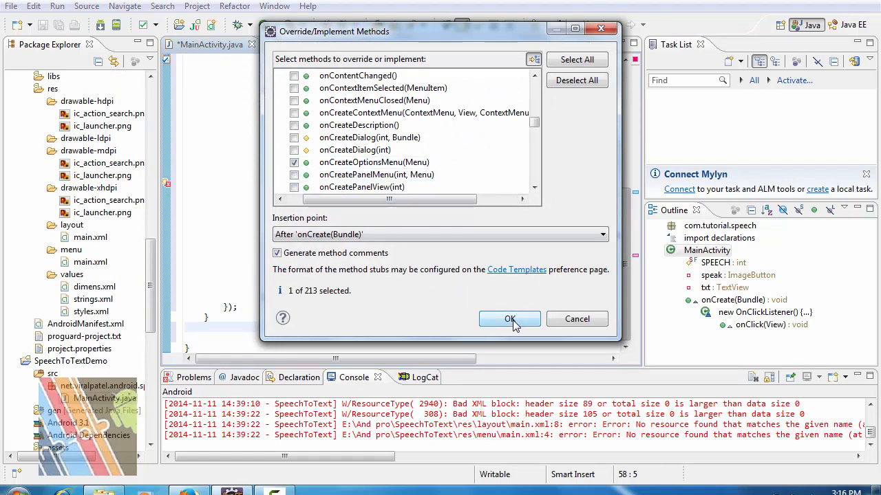
click(509, 319)
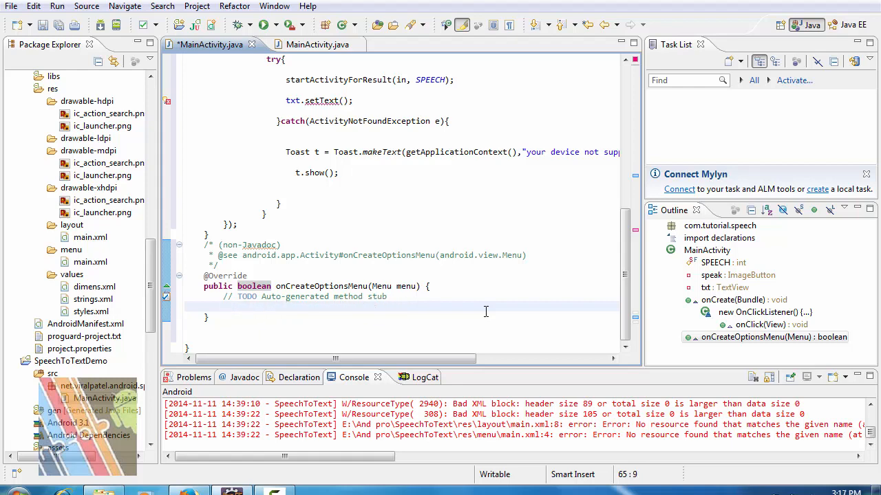
Fill onCreateOptionsMenu with getMenuInflater().inflate(R.menu.main, menu);
text(get)
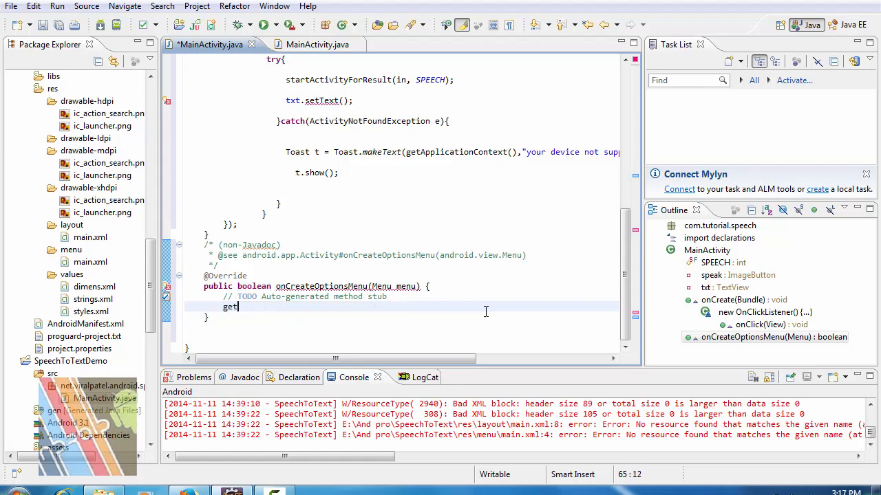
text(get)
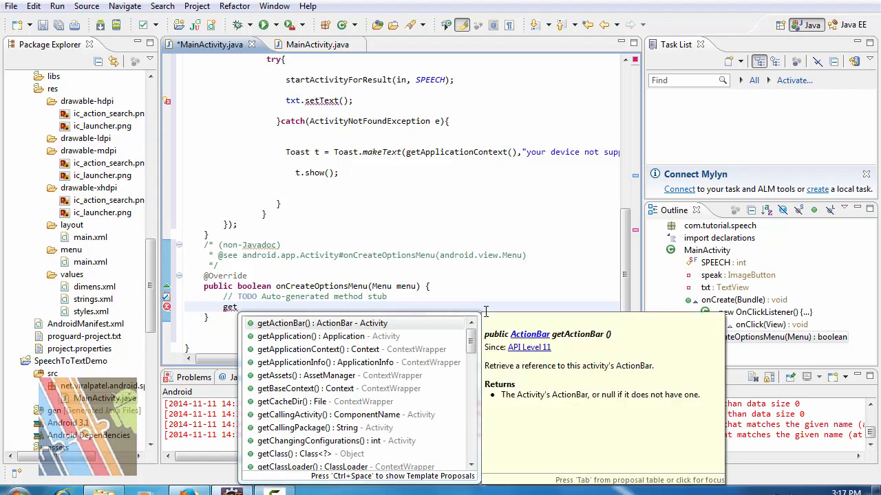
text(menu)
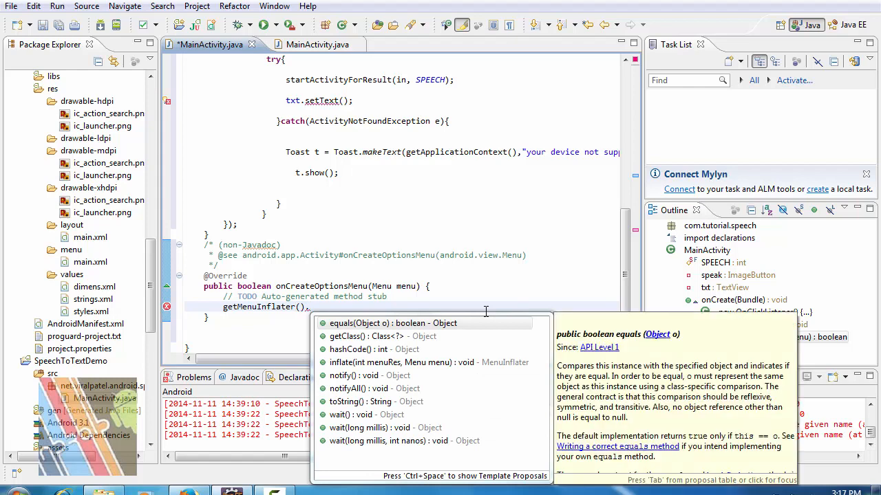
text(inflate(menuRes, menu)
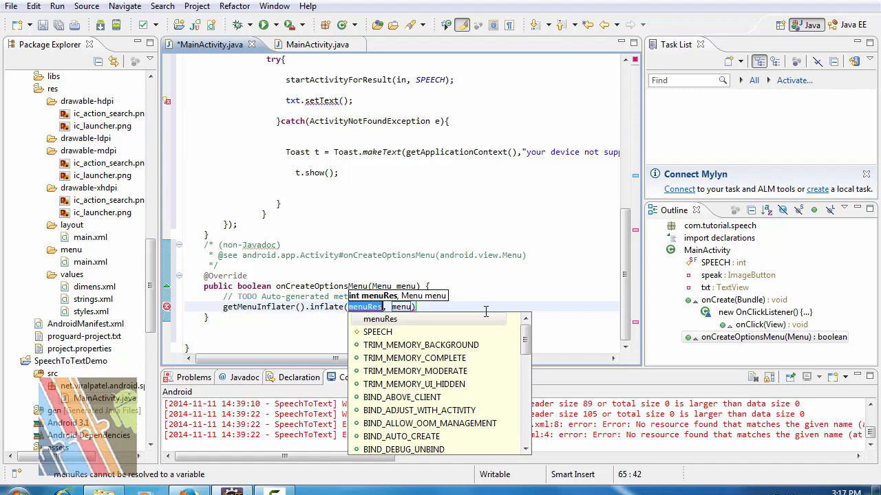
text(R)
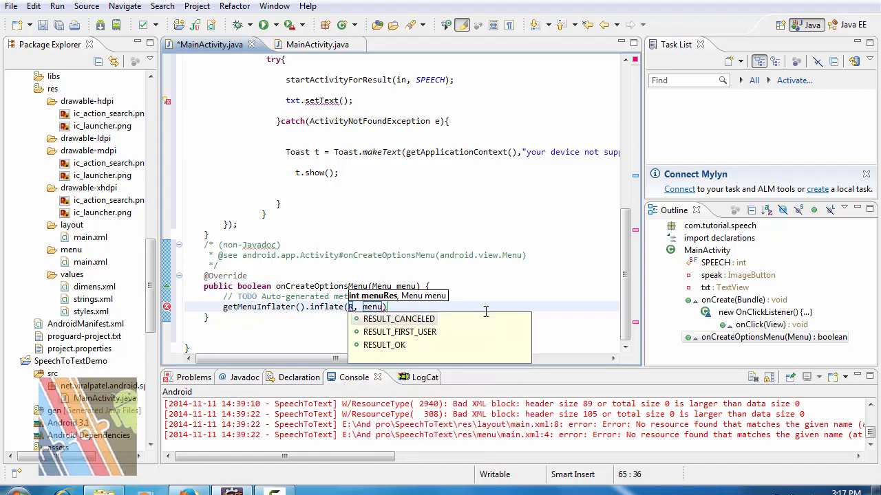
text(.)
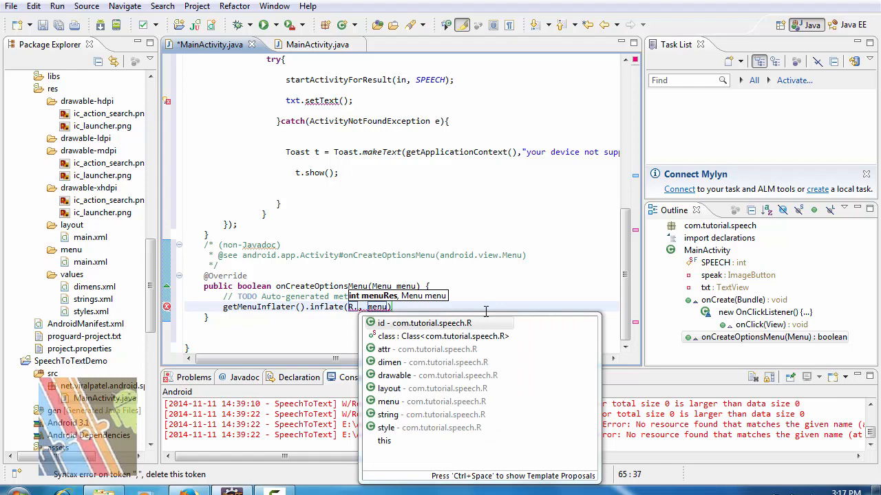
key(Escape)
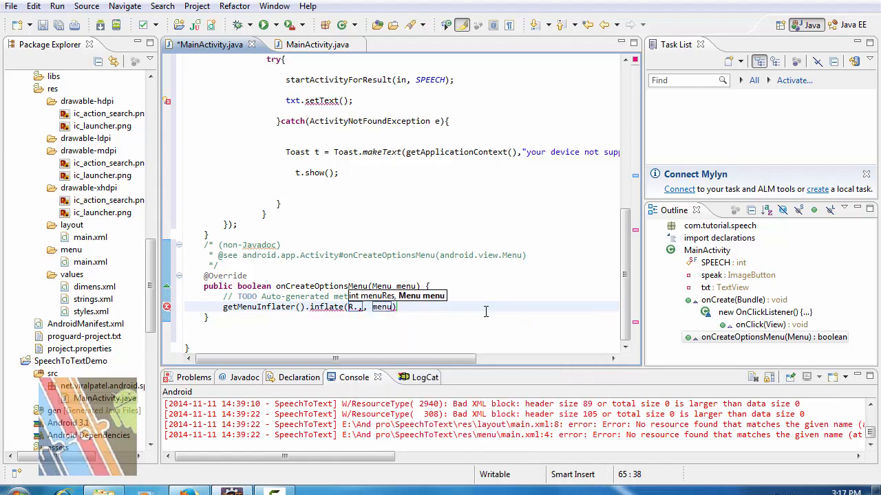
text(.)
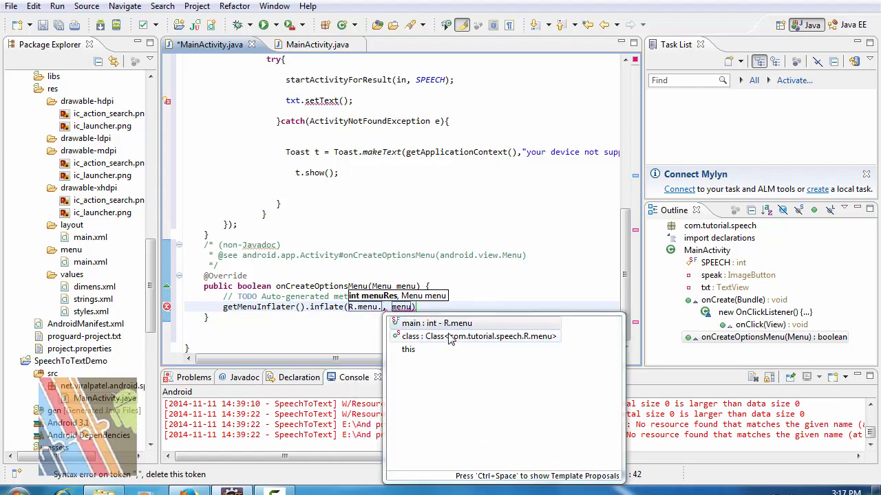
click(437, 323)
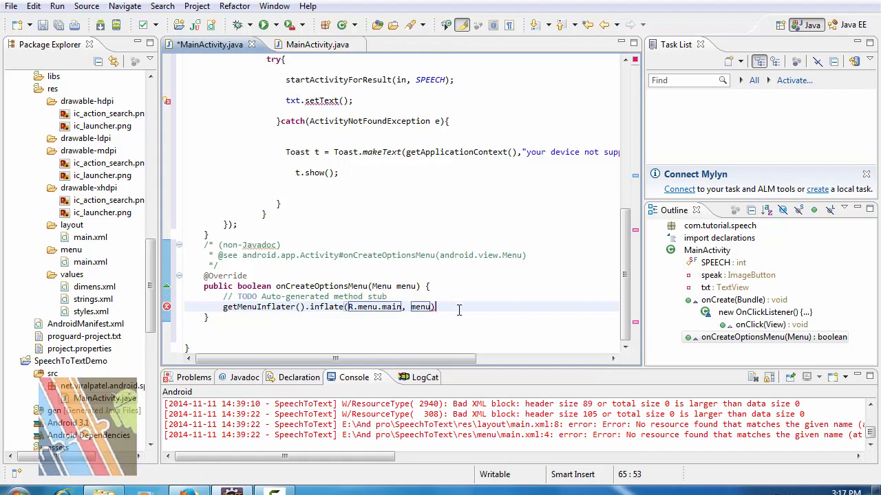
text(;)
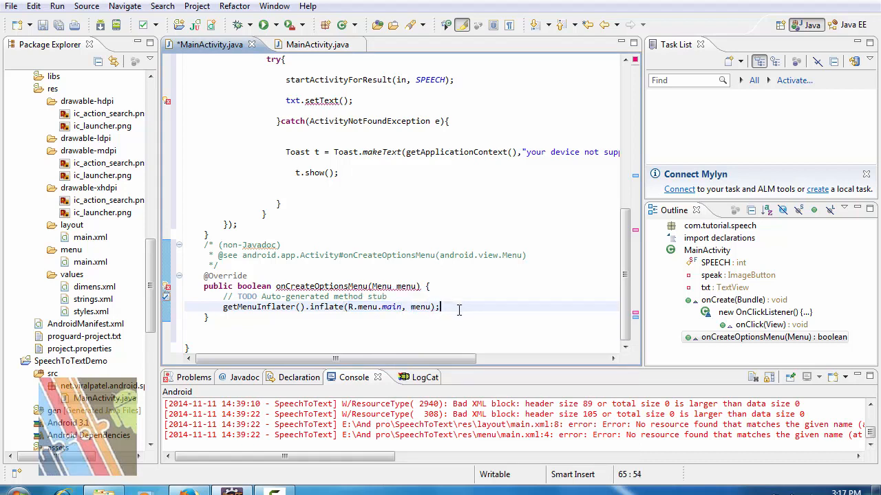